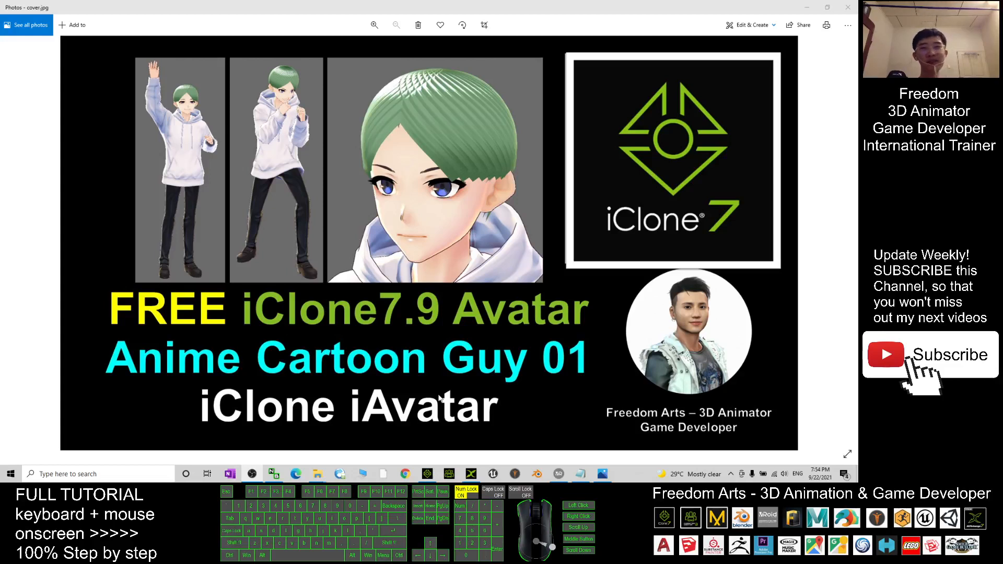
mouse_move(524, 409)
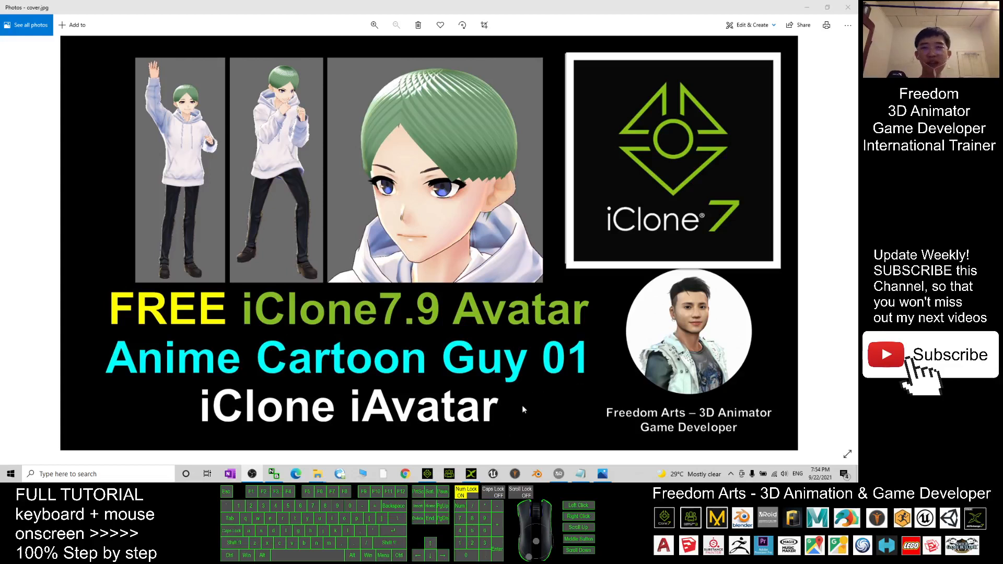
mouse_move(566, 248)
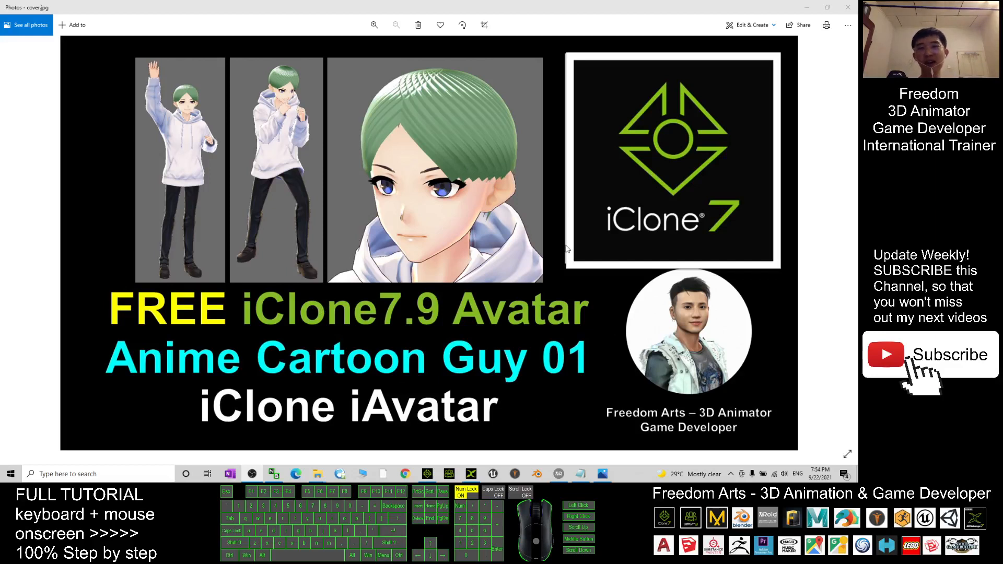
mouse_move(661, 253)
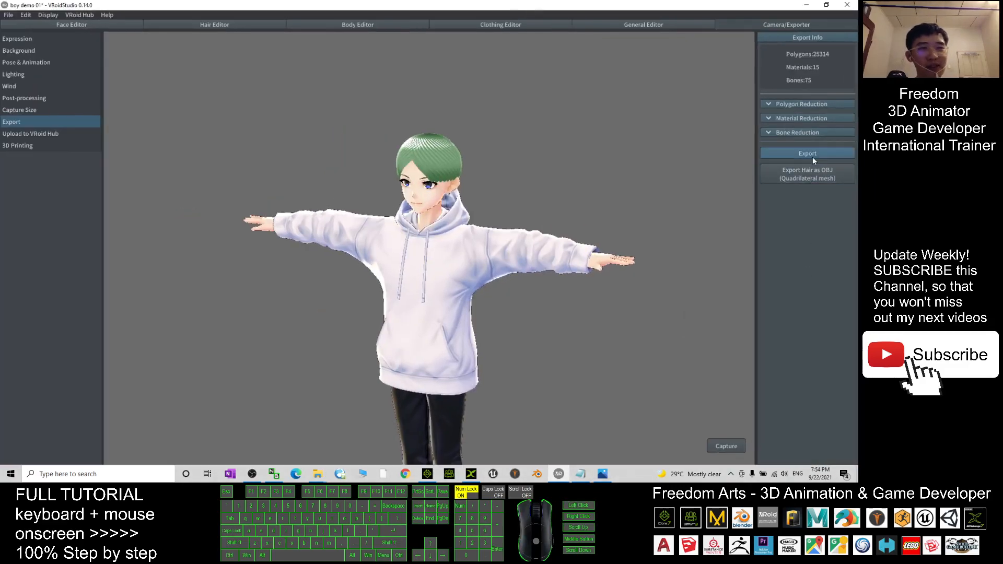
- Export the VRM, confirm VRM Settings, and save it to the Desktop as 'Anime Cartoon Guy 01'
left_click(806, 151)
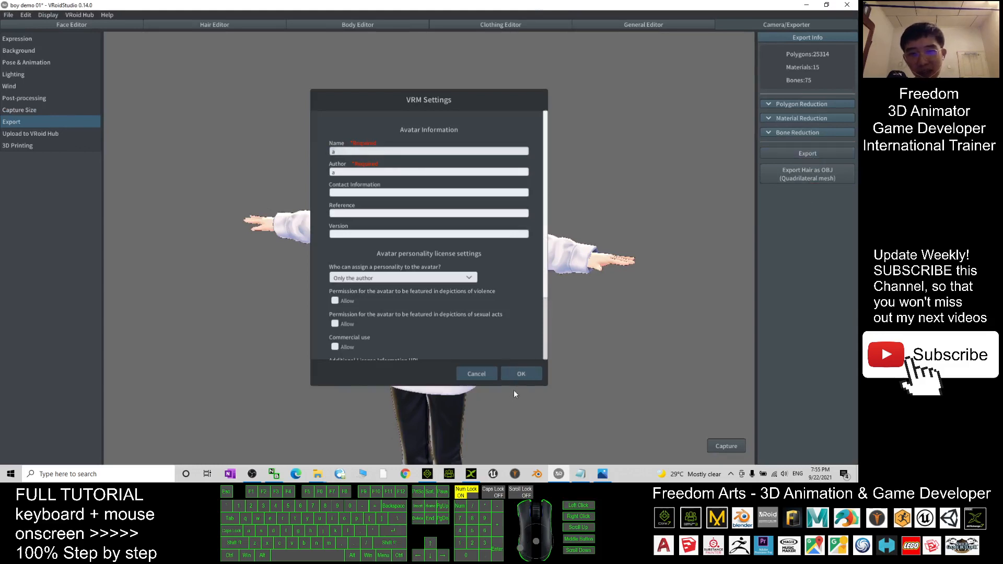
left_click(521, 373)
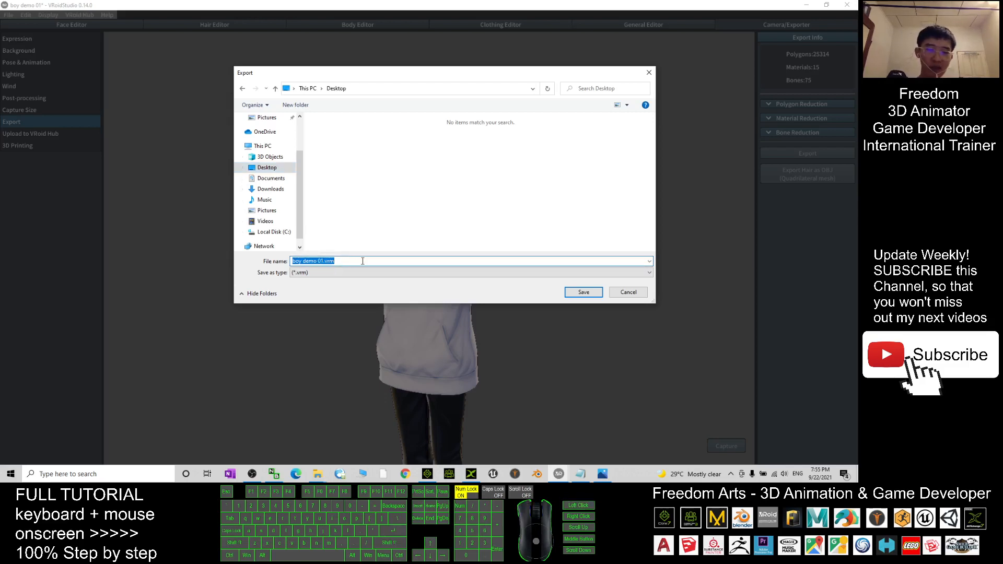
type("anim")
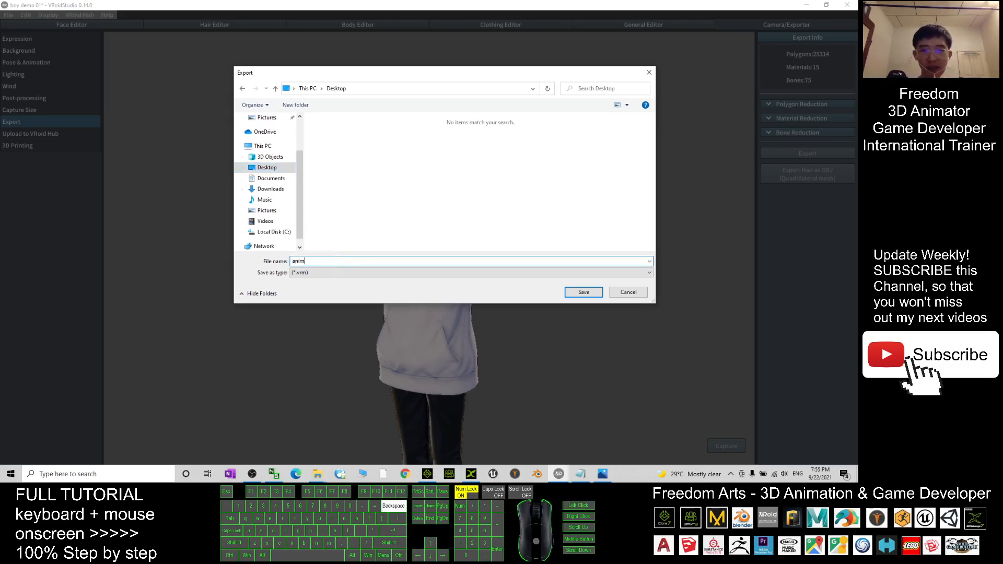
type("Anime Cartoon Guy 01")
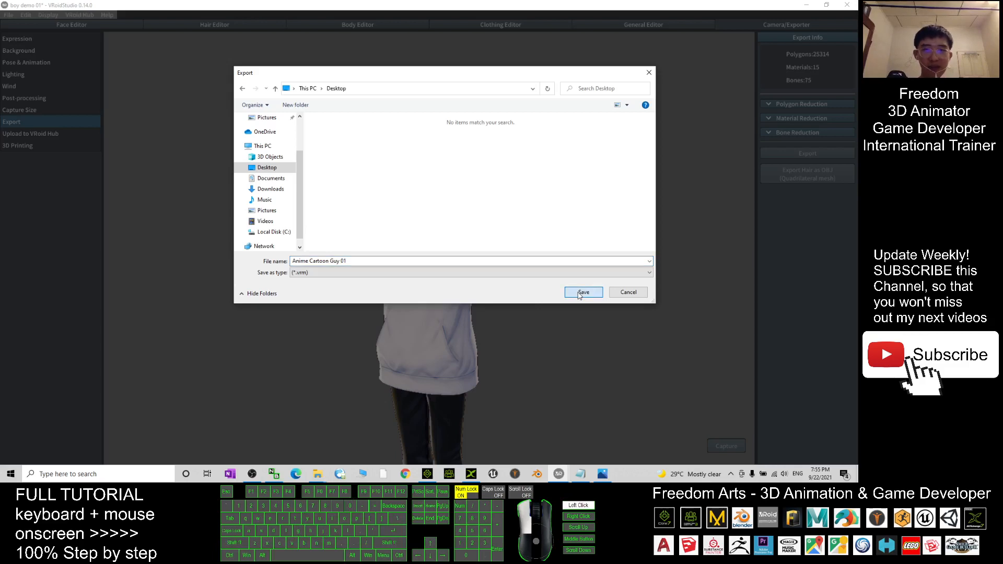
left_click(581, 293)
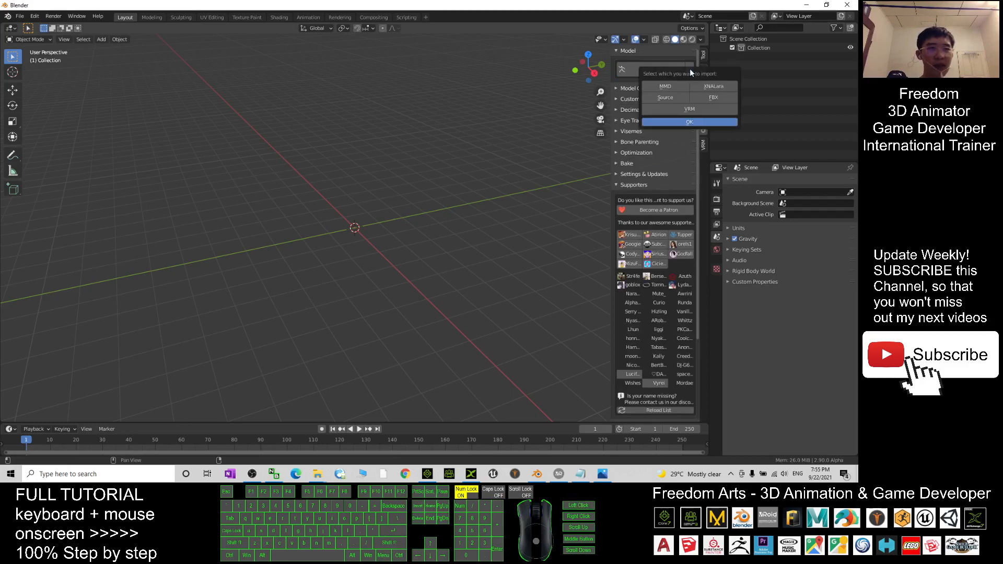
- Import the exported VRM file through CATS and run Fix Model on the avatar
left_click(689, 122)
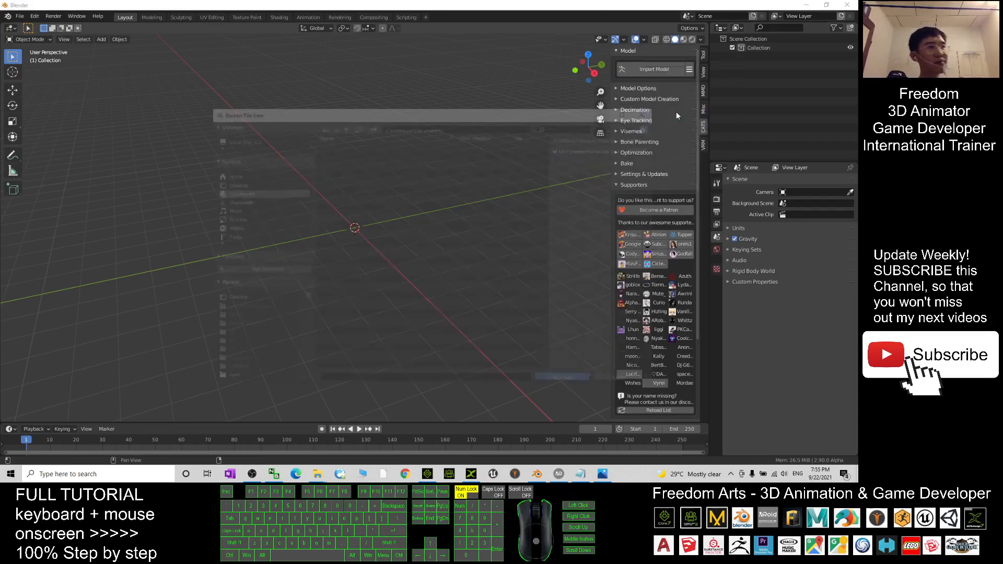
left_click(654, 69)
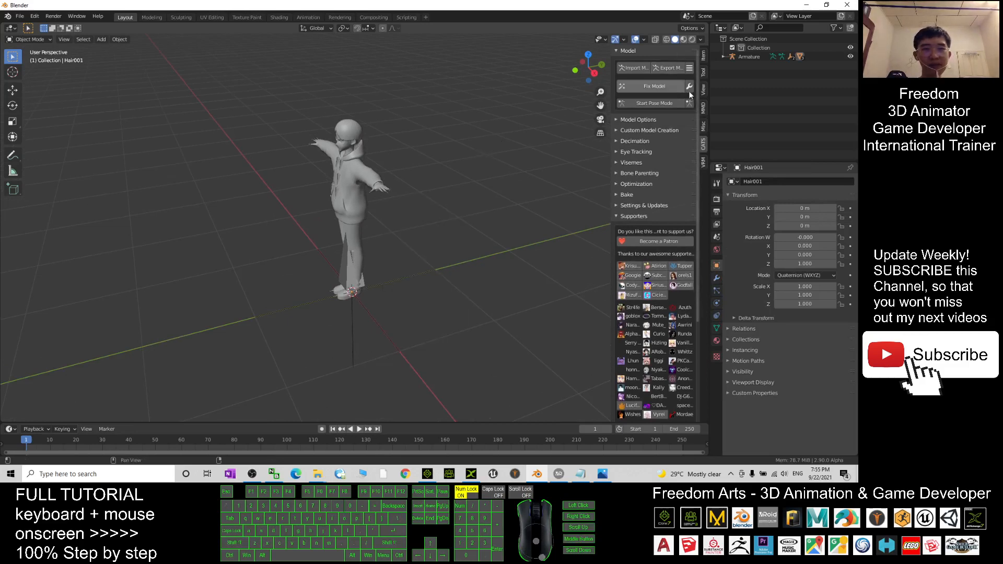
left_click(646, 86)
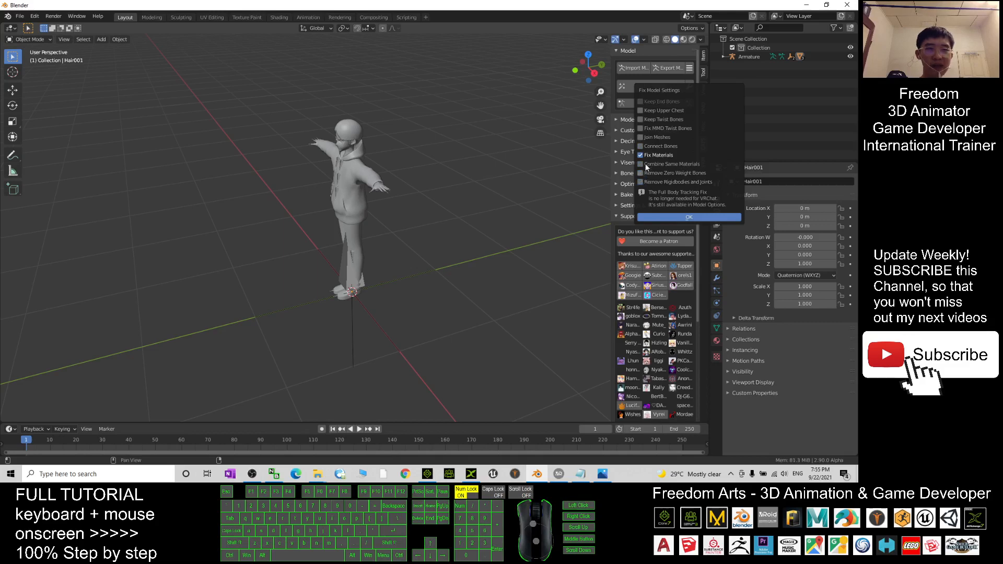
left_click(689, 216)
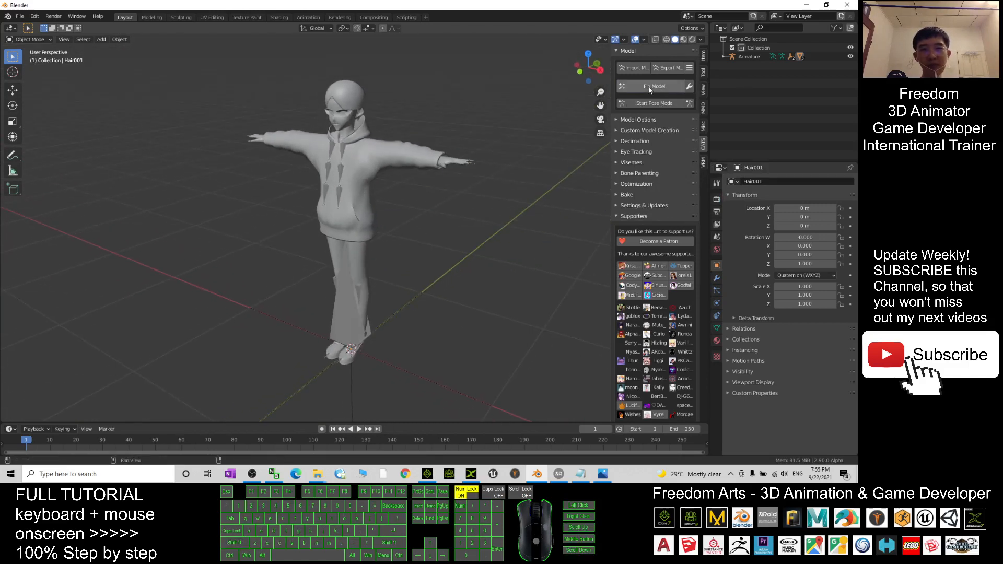
left_click(651, 86)
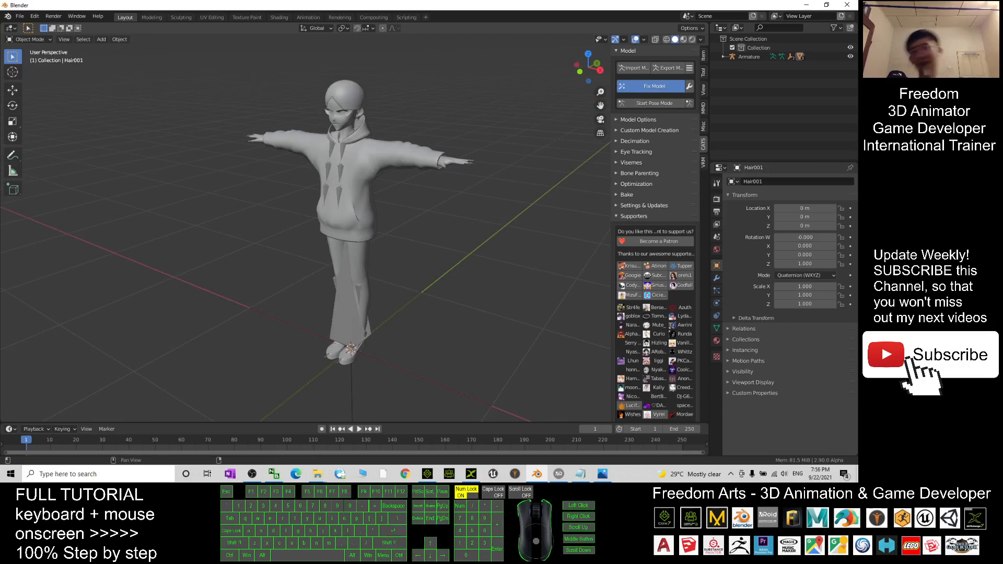
left_click(653, 85)
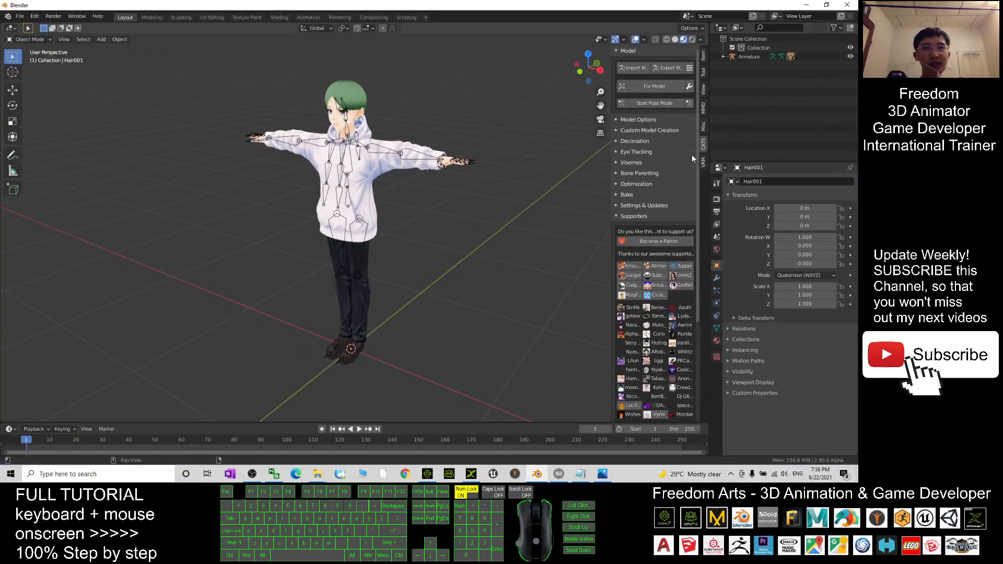
- Export the model to the Desktop as 'Anime Cartoon Guy 01.fbx' with Path Mode set to Copy
left_click(667, 68)
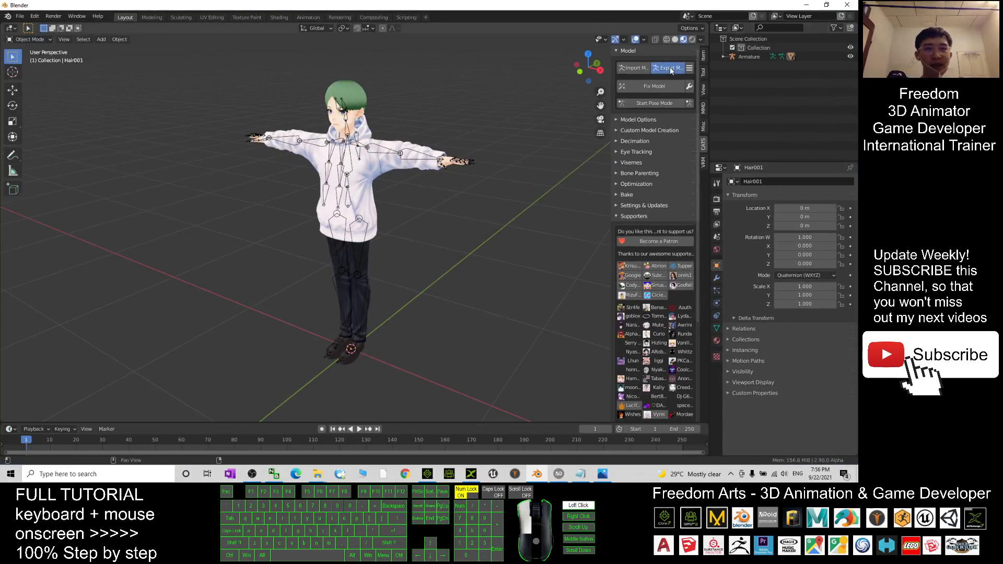
left_click(667, 68)
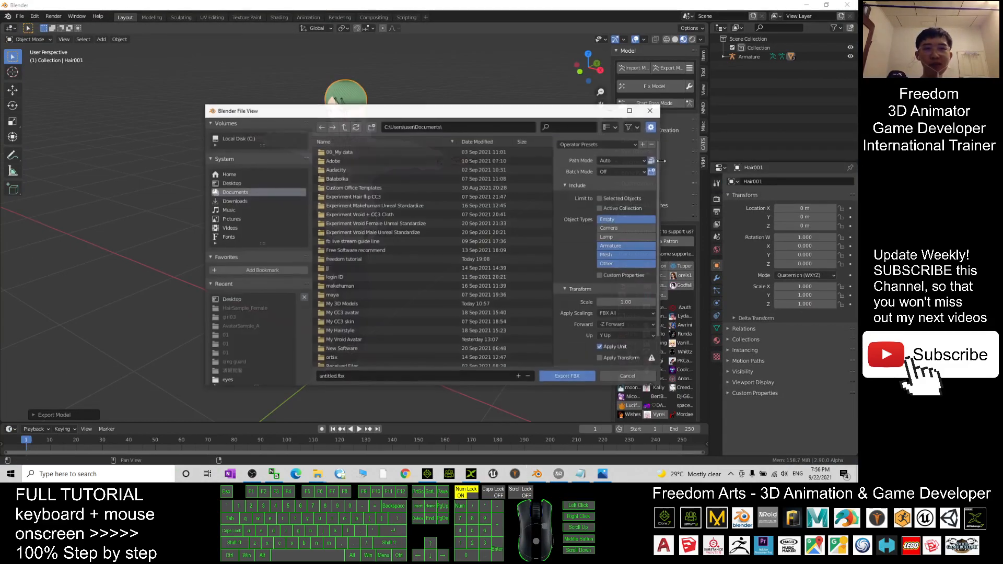
left_click(232, 183)
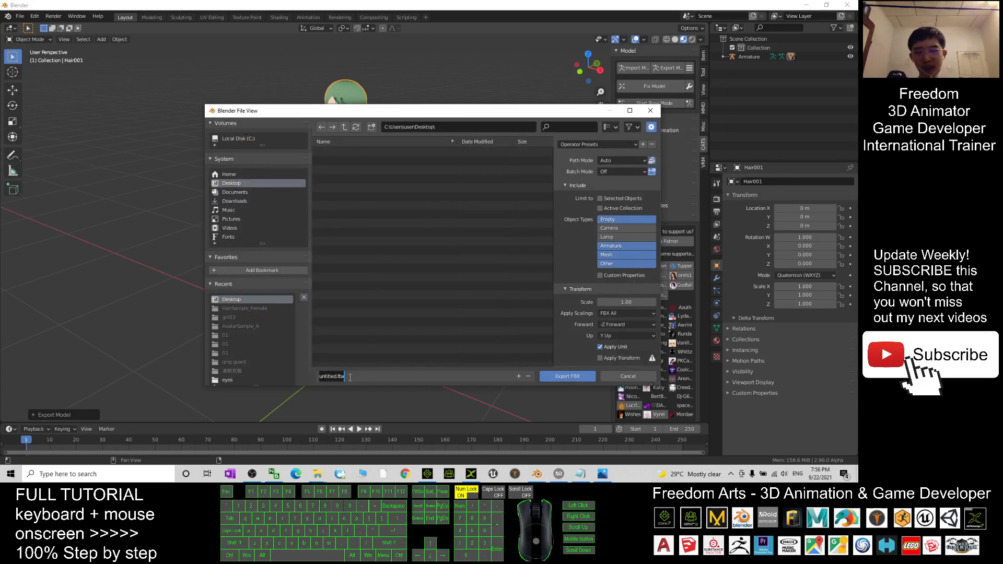
type("Anime Cartoon Guy 01")
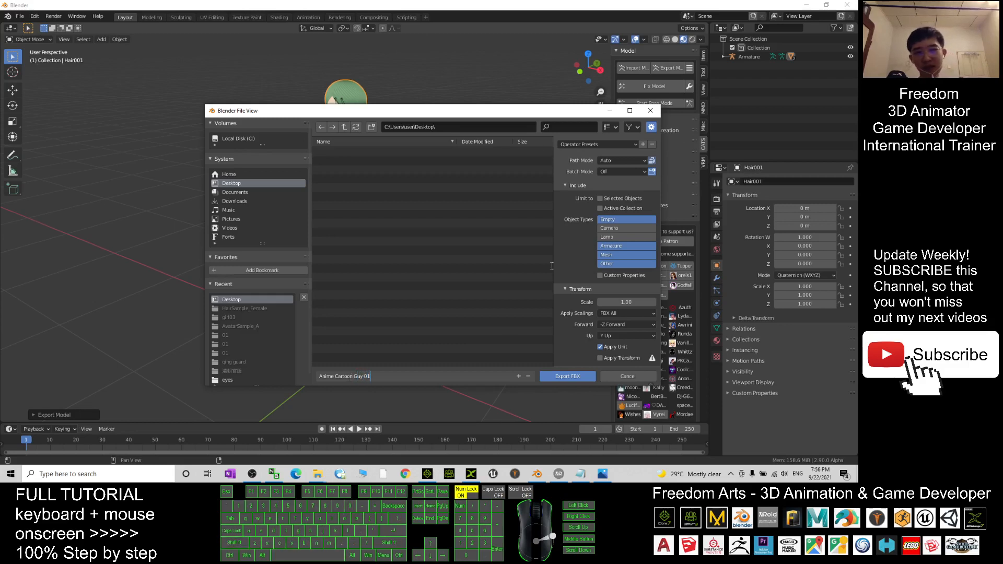
left_click(620, 161)
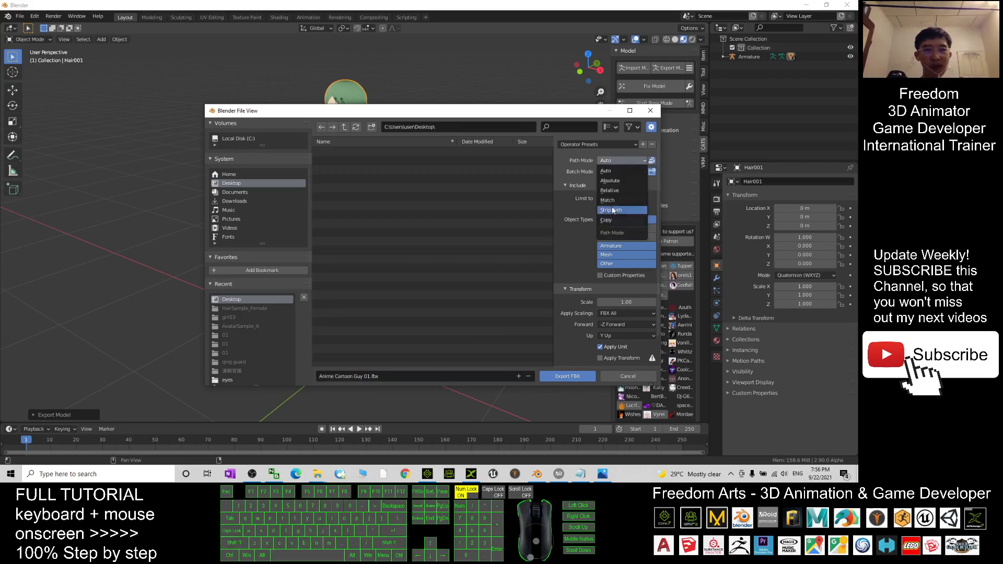
left_click(606, 219)
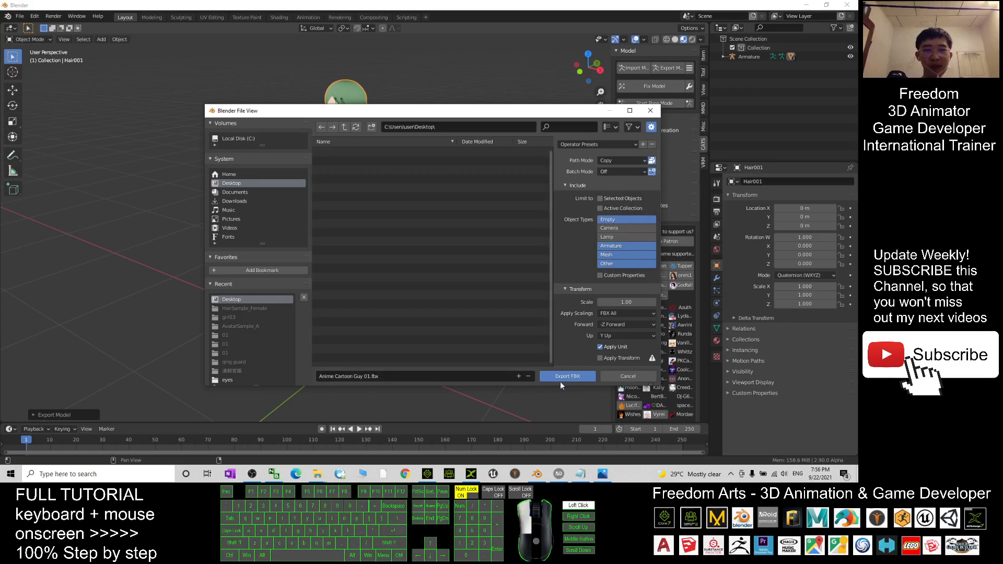
left_click(565, 376)
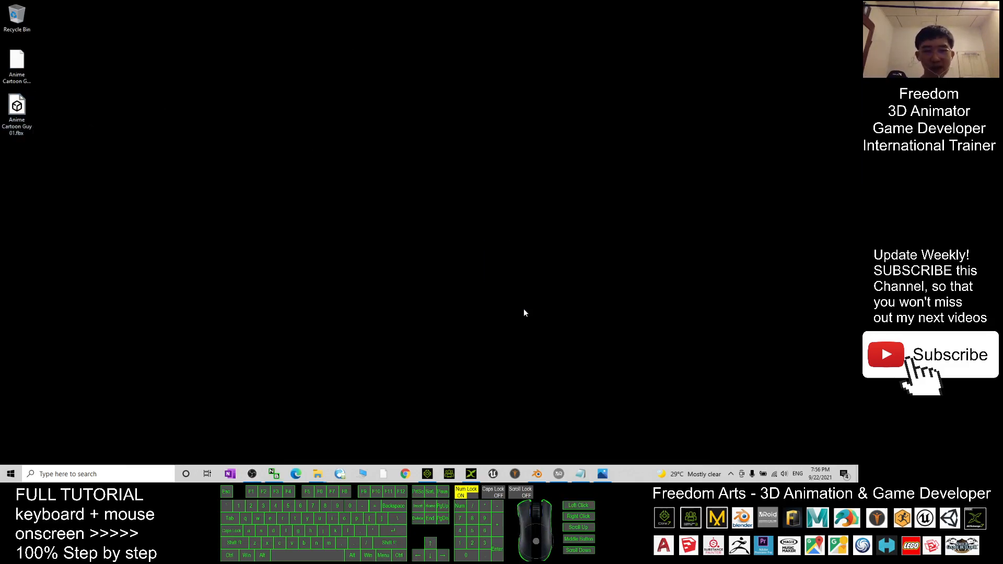
- Load the FBX avatar into 3DXchange and apply it to iClone as 'Anime Cartoon Guy 01'
left_click(470, 473)
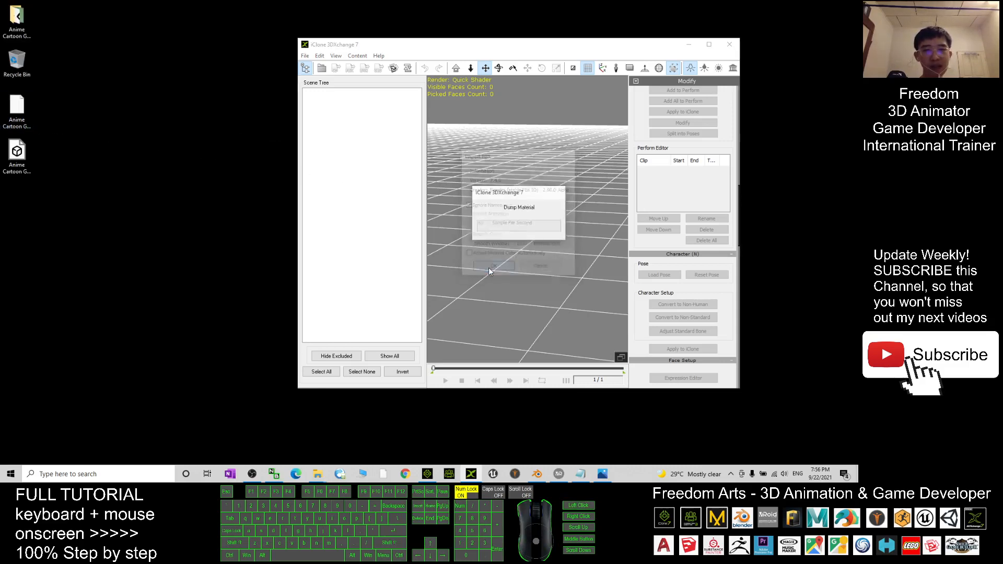
left_click(492, 265)
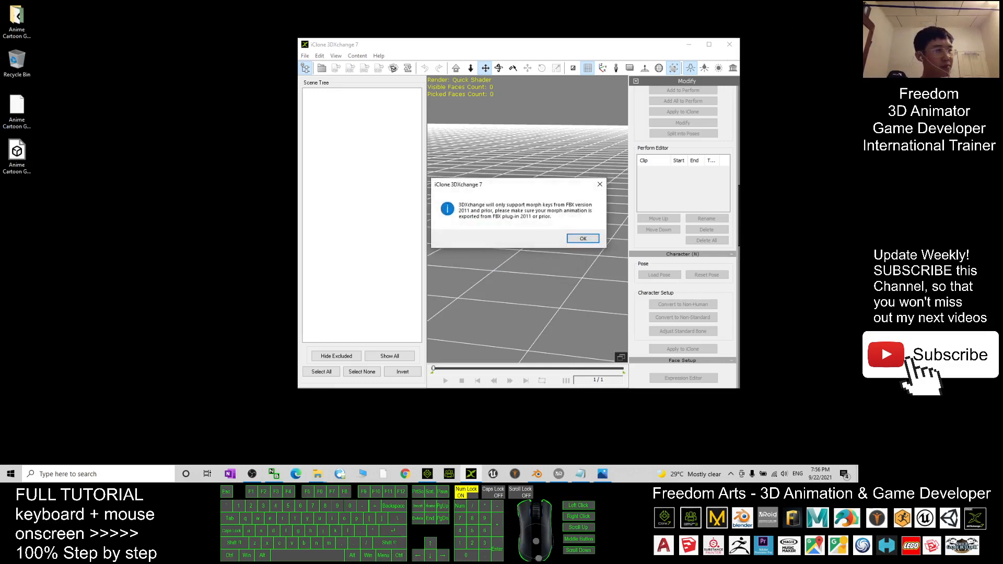
left_click(582, 238)
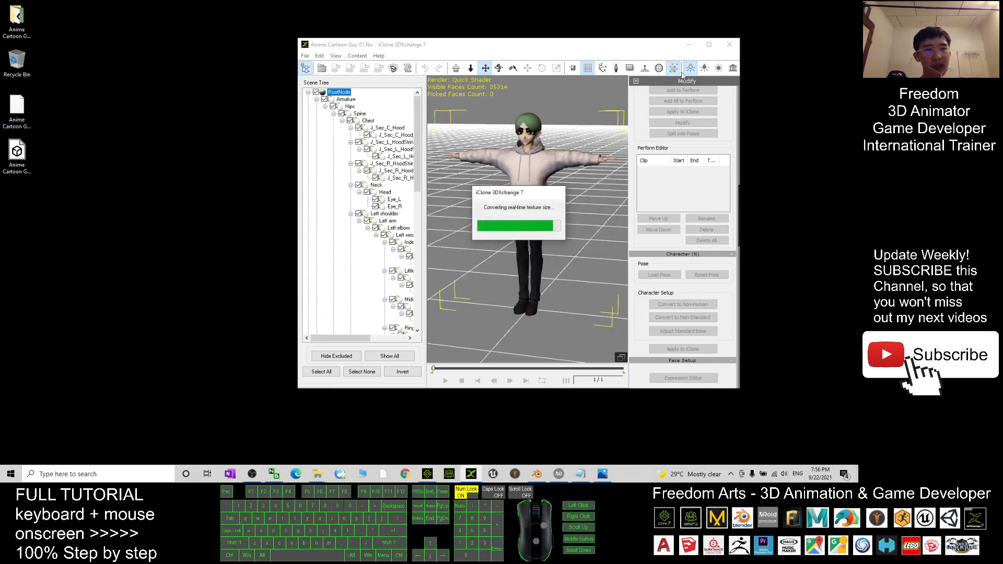
left_click(709, 44)
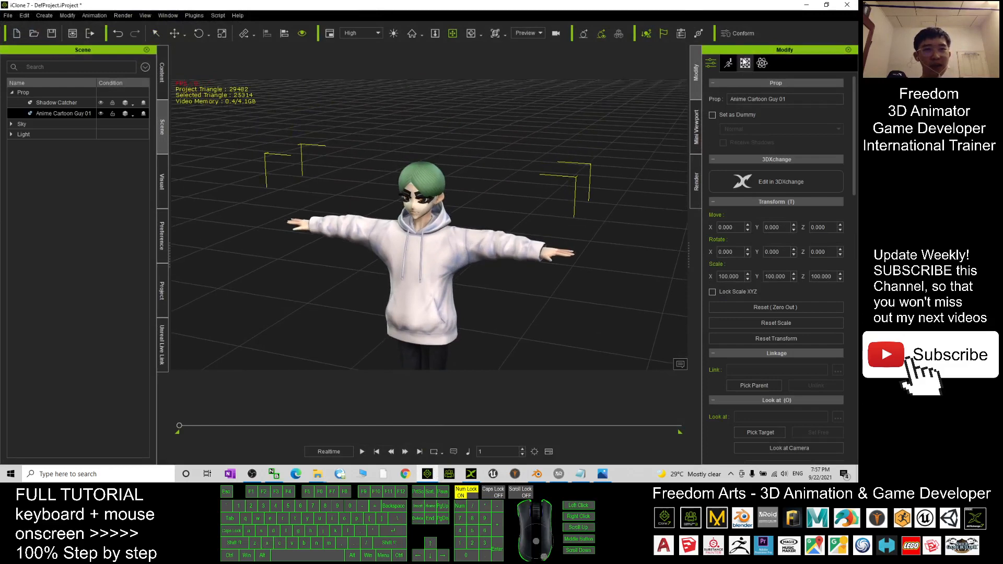
- Delete or adjust the Base Color textures of the eye overlay, eyelid and eyeline materials
left_click(744, 62)
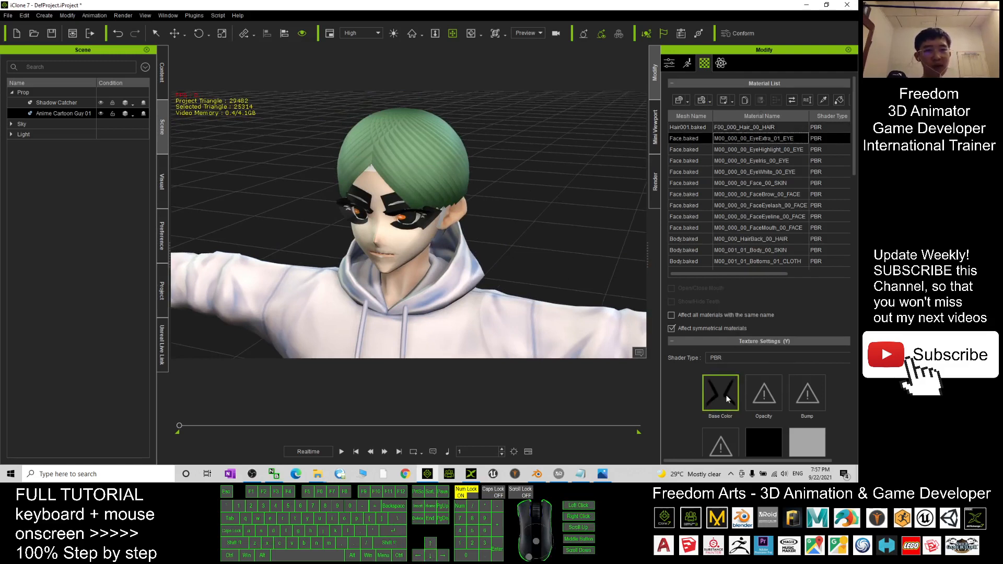
right_click(721, 391)
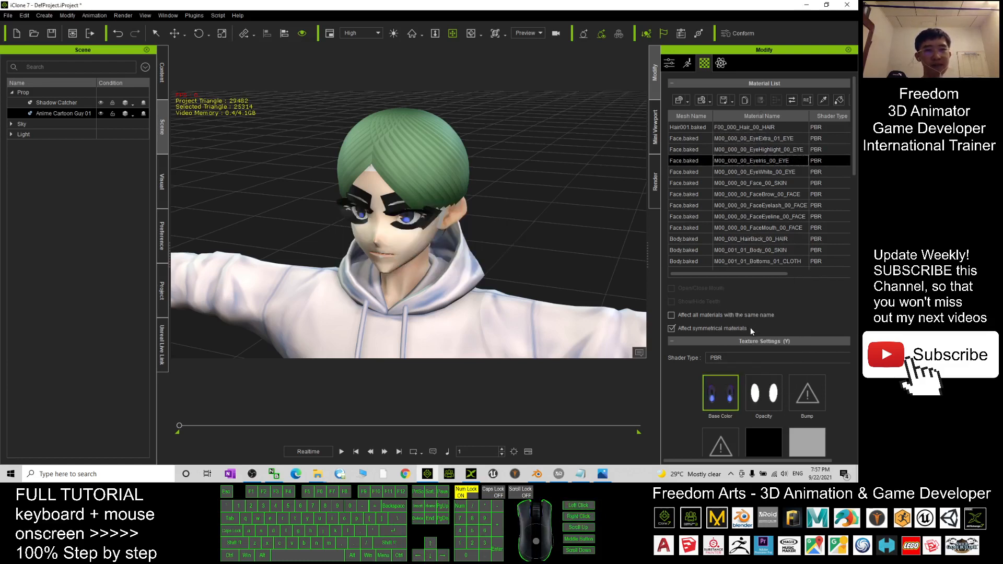
right_click(720, 392)
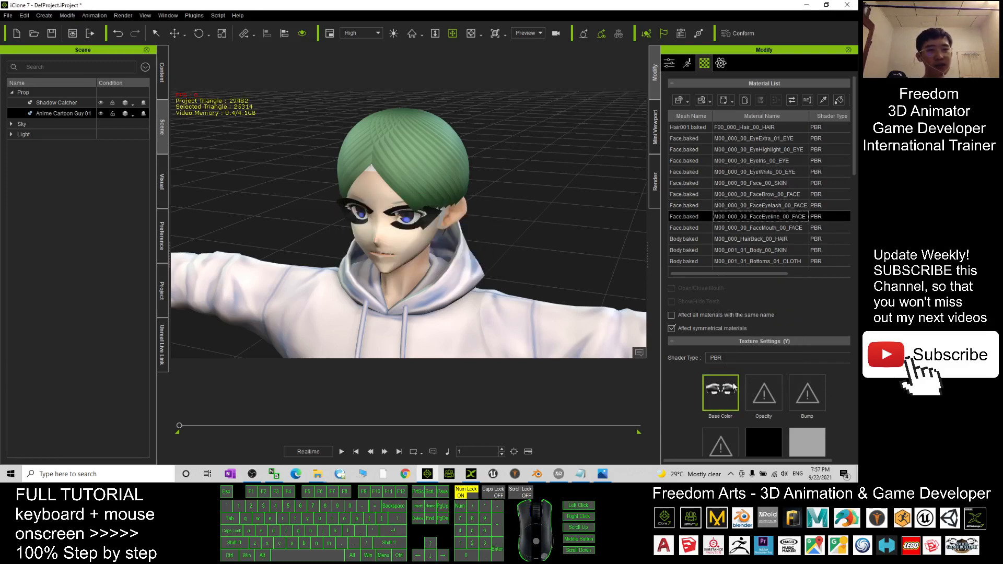
right_click(720, 390)
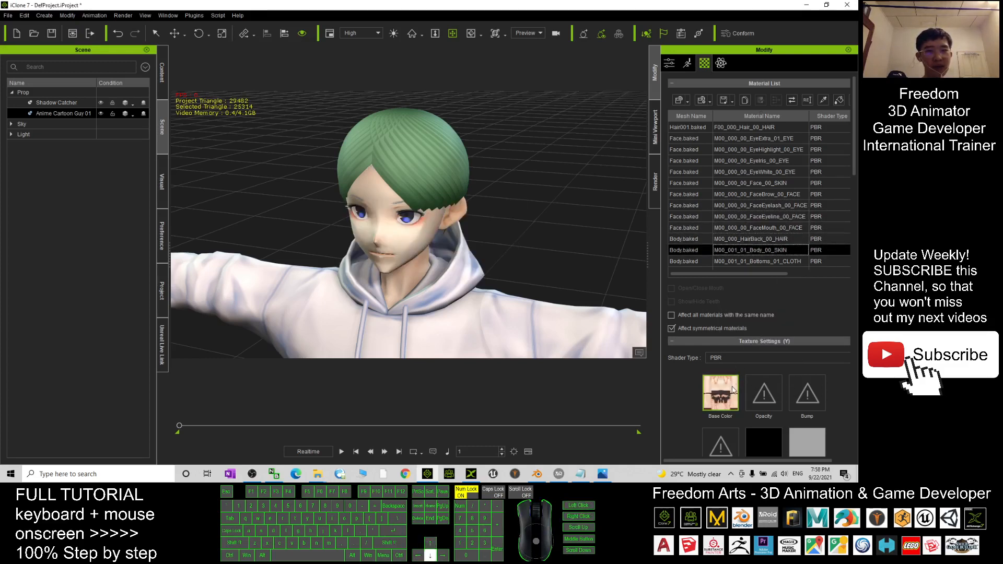
right_click(720, 392)
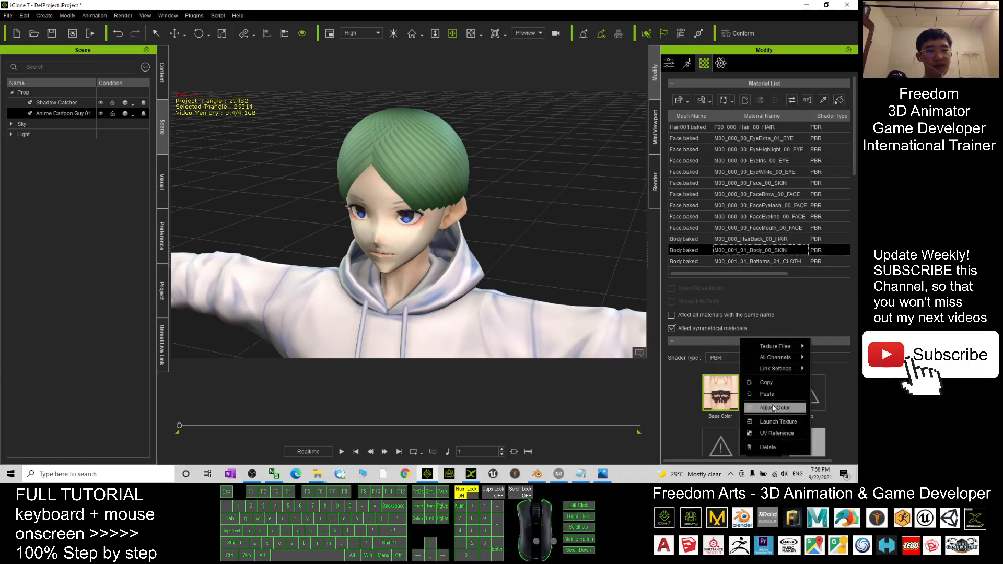
- Lower the FaceBrow Base Color brightness so the eyebrows appear dark
left_click(773, 407)
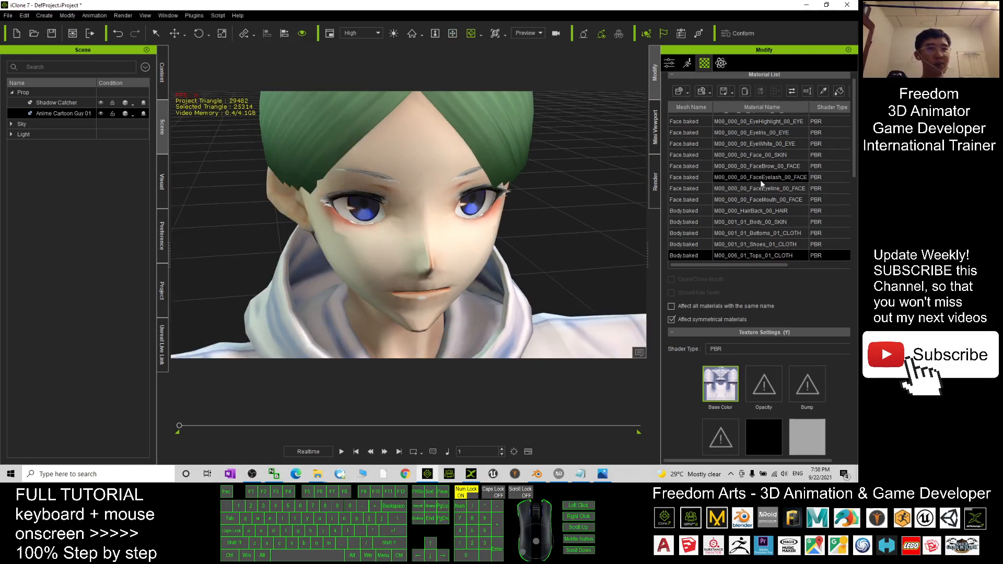
right_click(720, 384)
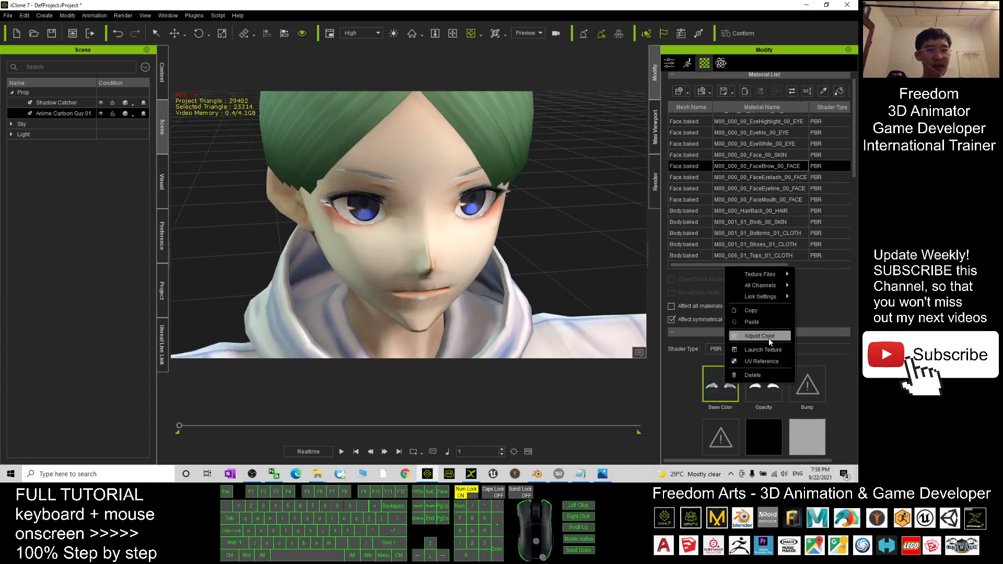
left_click(759, 335)
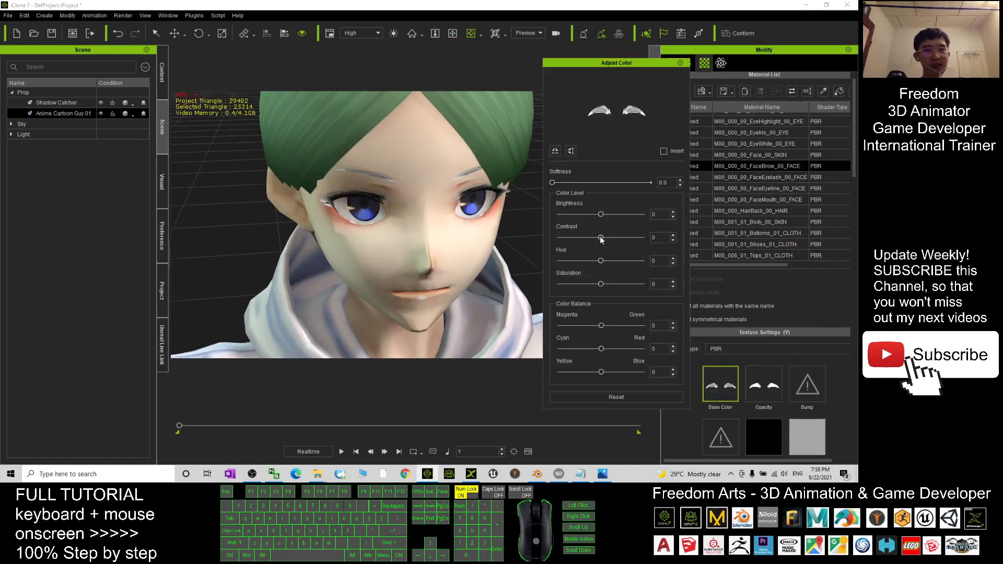
left_click_drag(600, 214, 574, 213)
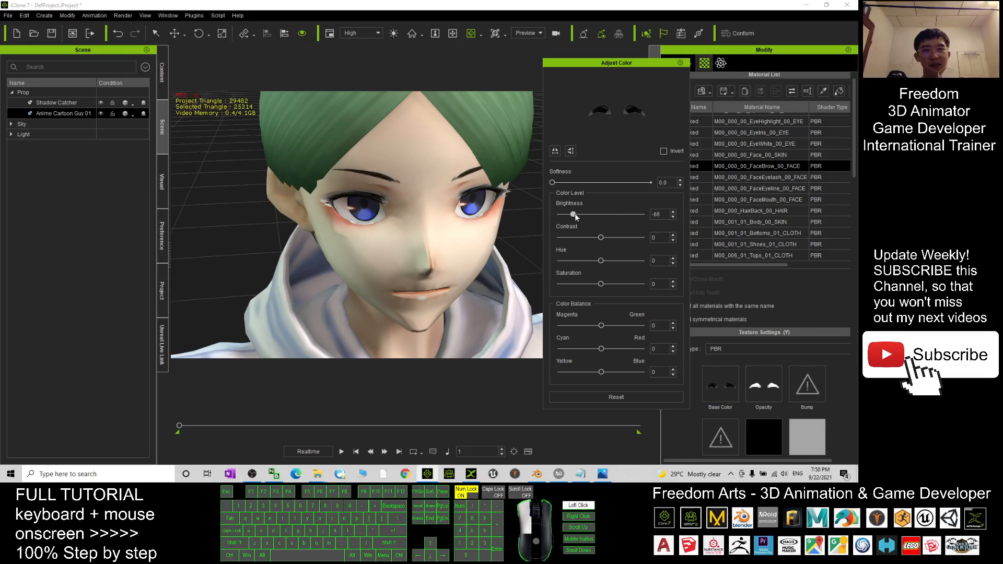
left_click_drag(574, 214, 580, 214)
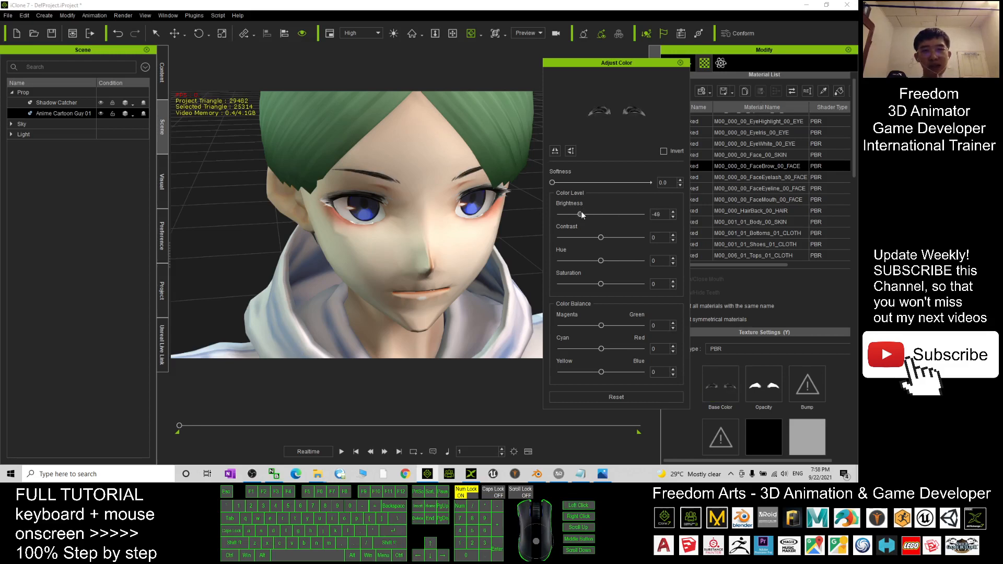
left_click_drag(581, 214, 574, 214)
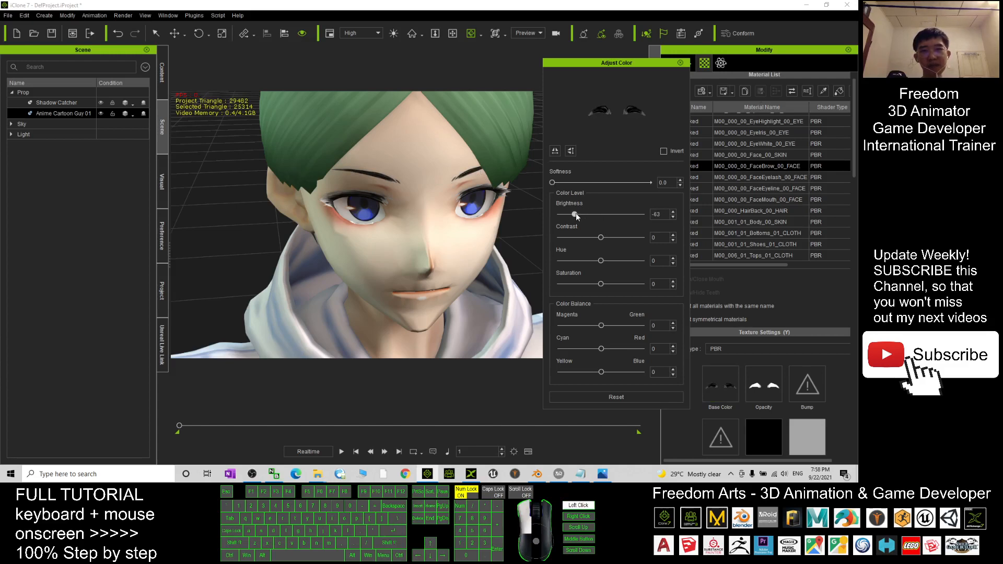
left_click_drag(576, 214, 574, 214)
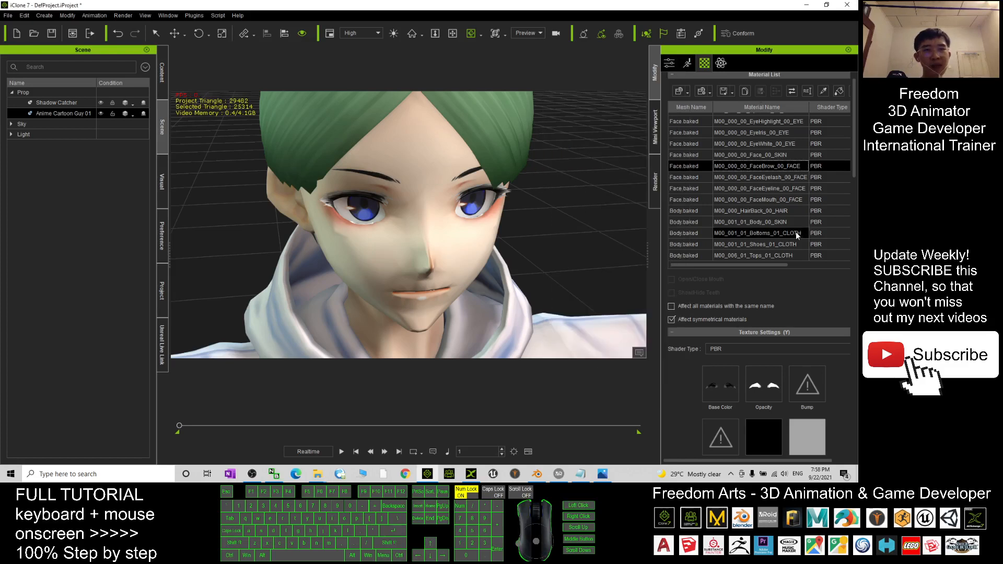
- Darken the FaceEyeline Base Color texture by reducing its brightness
left_click(760, 188)
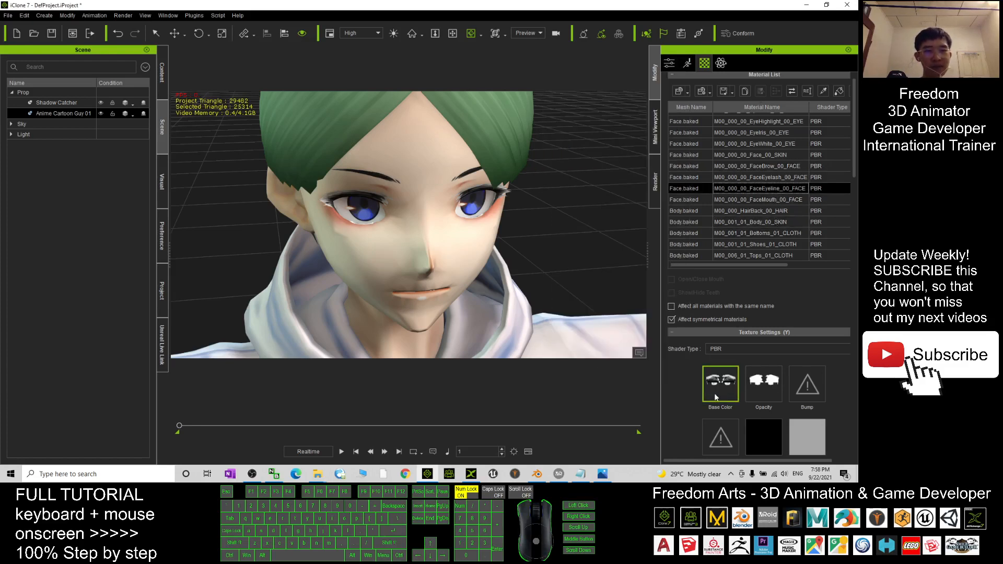
left_click(720, 384)
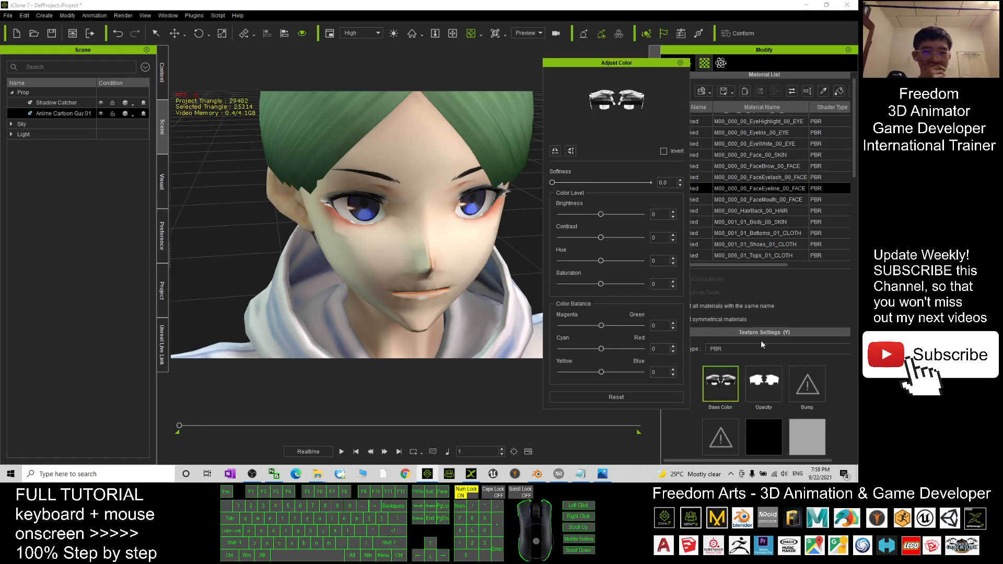
left_click_drag(599, 213, 587, 214)
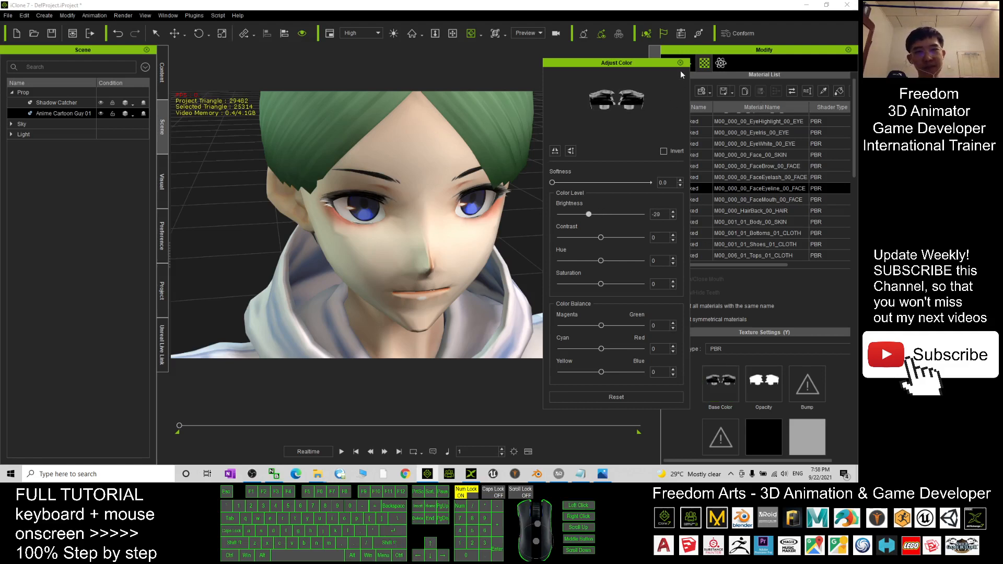
left_click(679, 62)
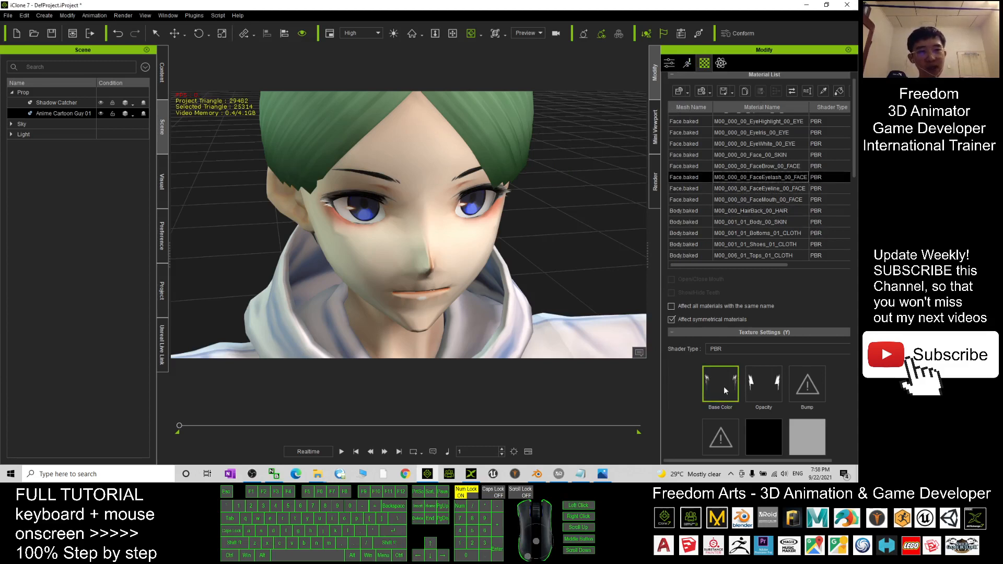
left_click(720, 384)
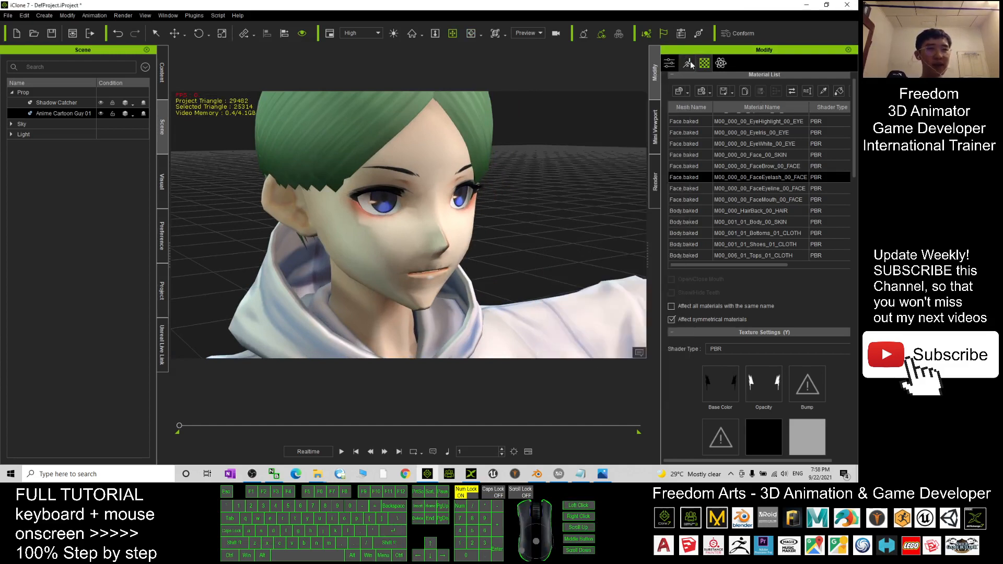
- Open Morph Creator from the Motion tab and accept auto-converting the detected morphs
left_click(689, 63)
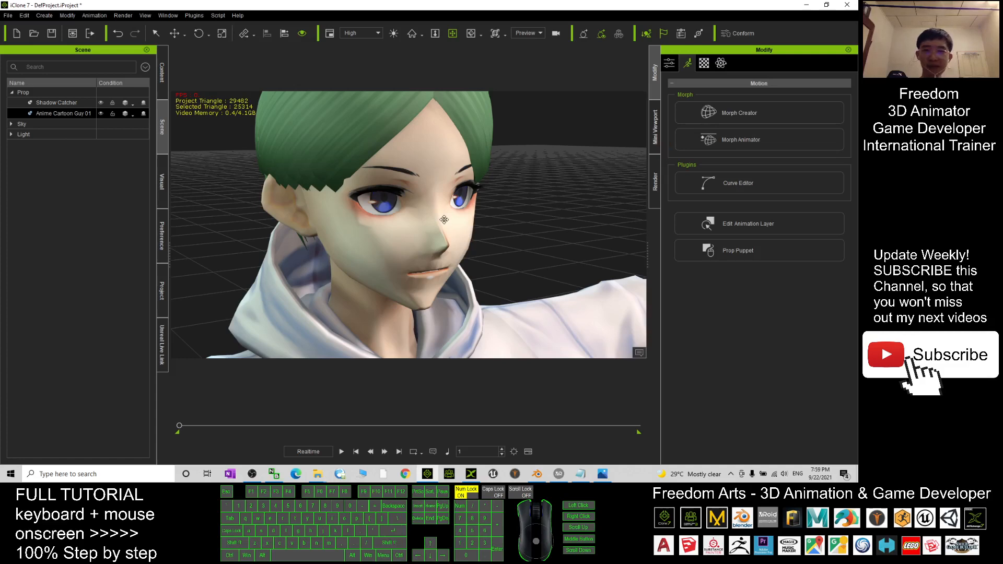
left_click(738, 112)
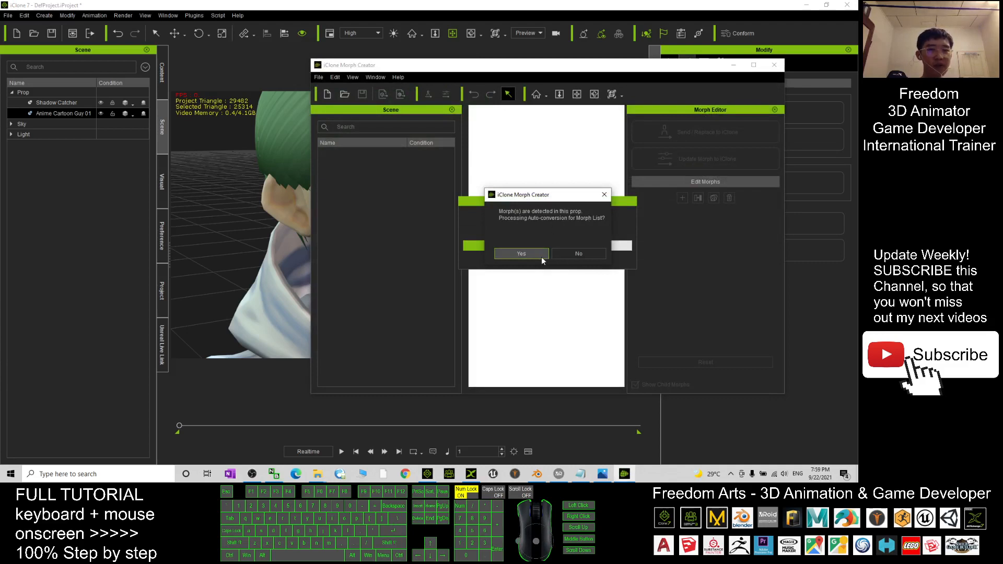
left_click(520, 253)
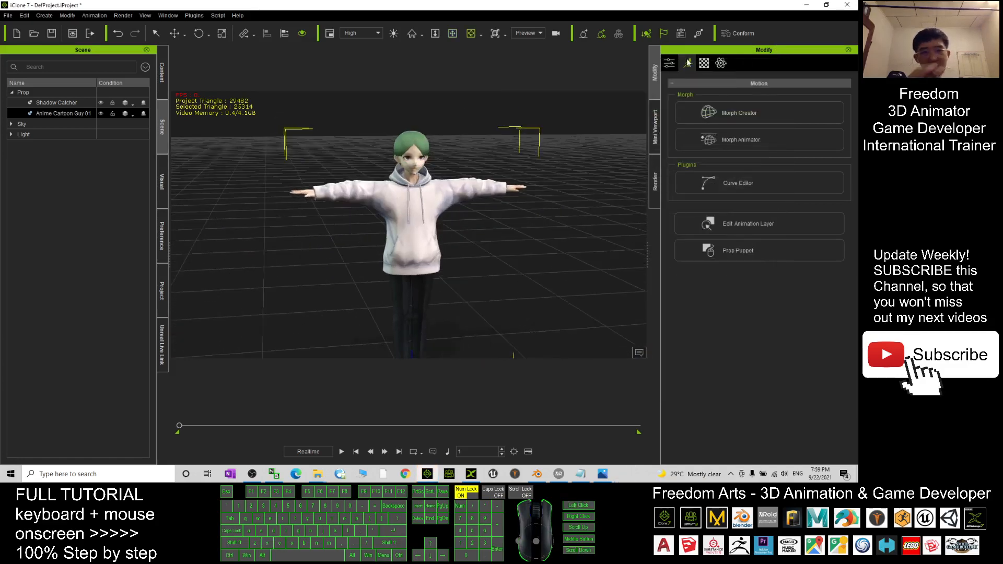
- Send the prop back to 3DXchange and bring the full figure into view
left_click(687, 62)
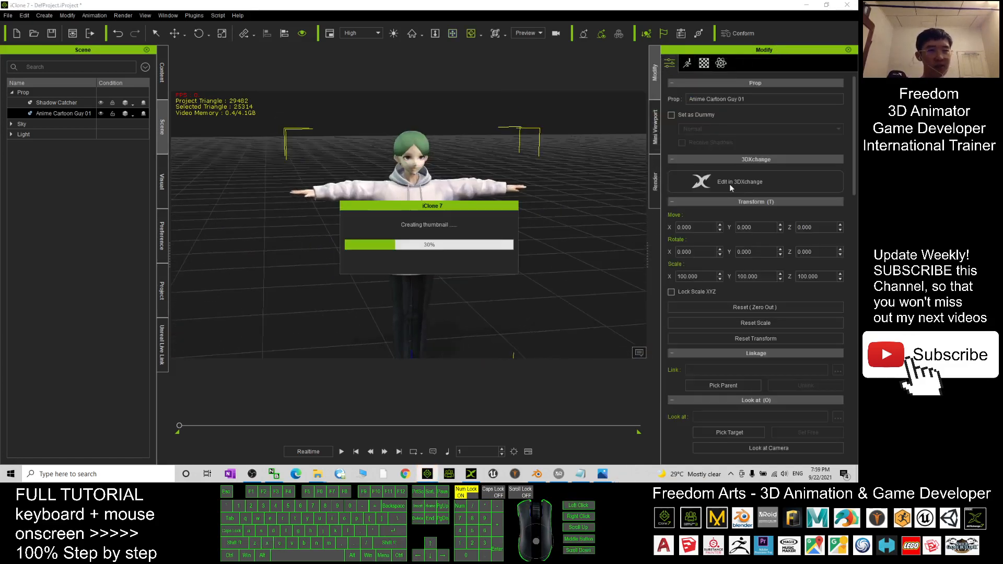
left_click(754, 182)
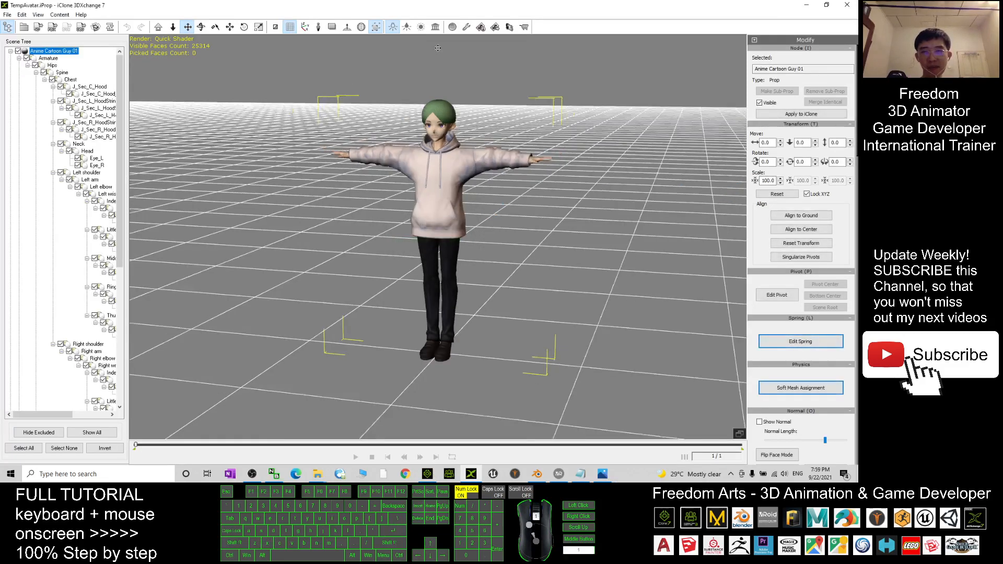
scroll("down", 3)
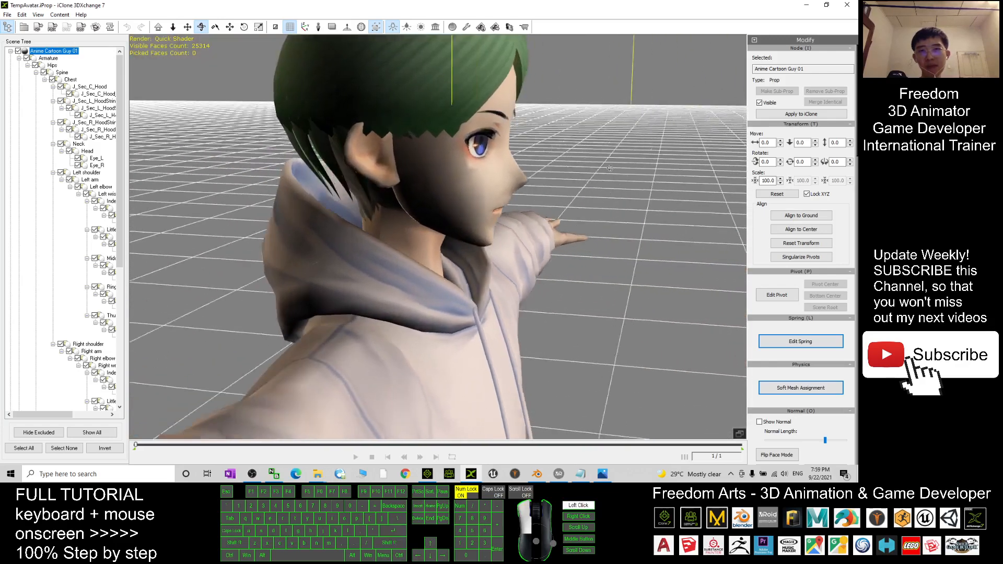
left_click_drag(608, 166, 495, 166)
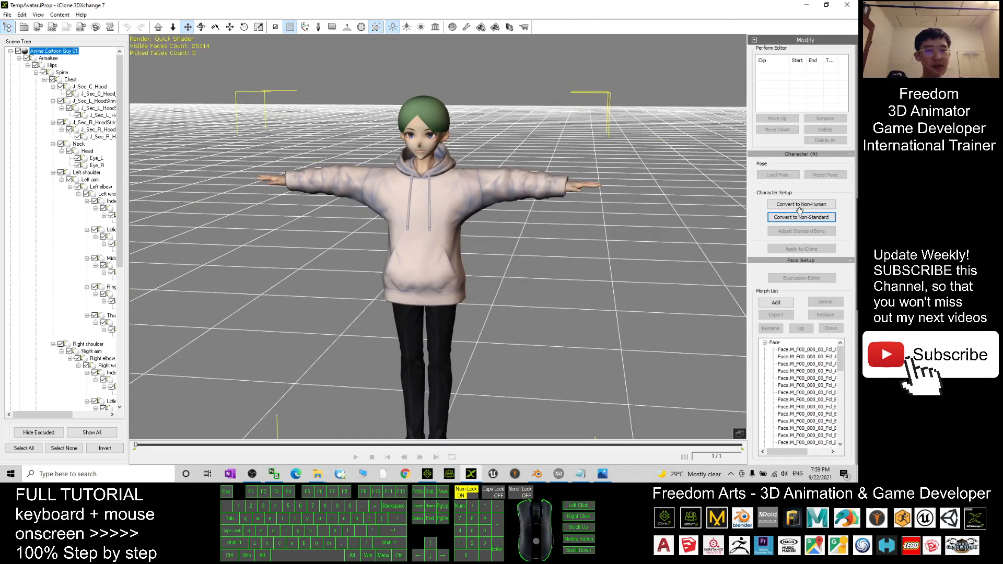
- Load the vroidmale.3dxProfile bone mapping and click Convert for a non-standard character
left_click(800, 217)
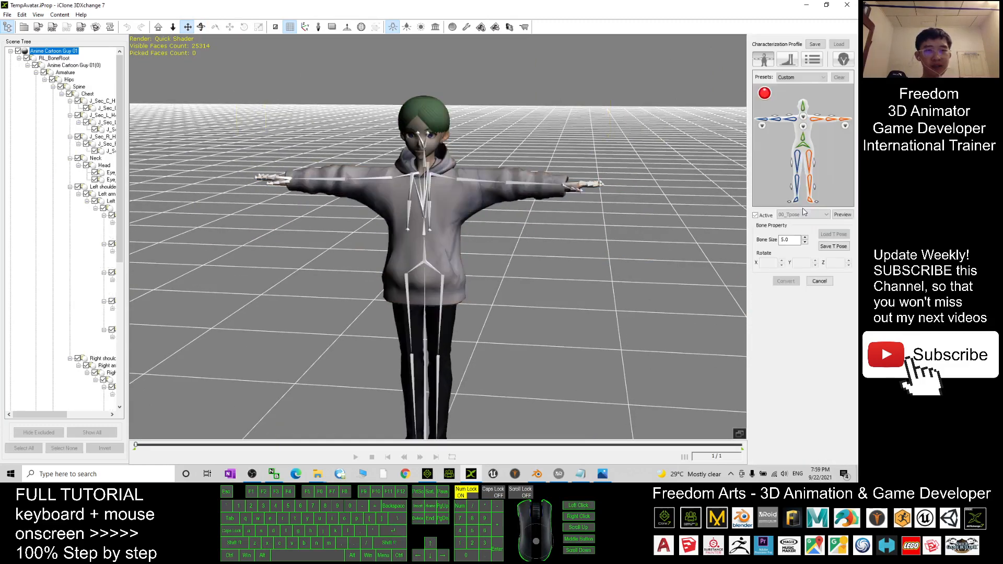
left_click(838, 43)
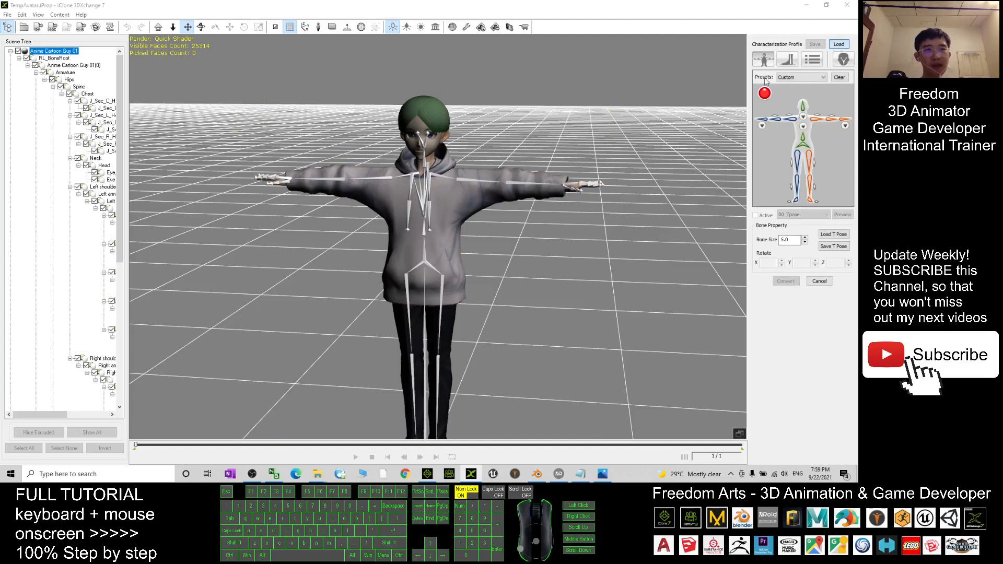
left_click(838, 43)
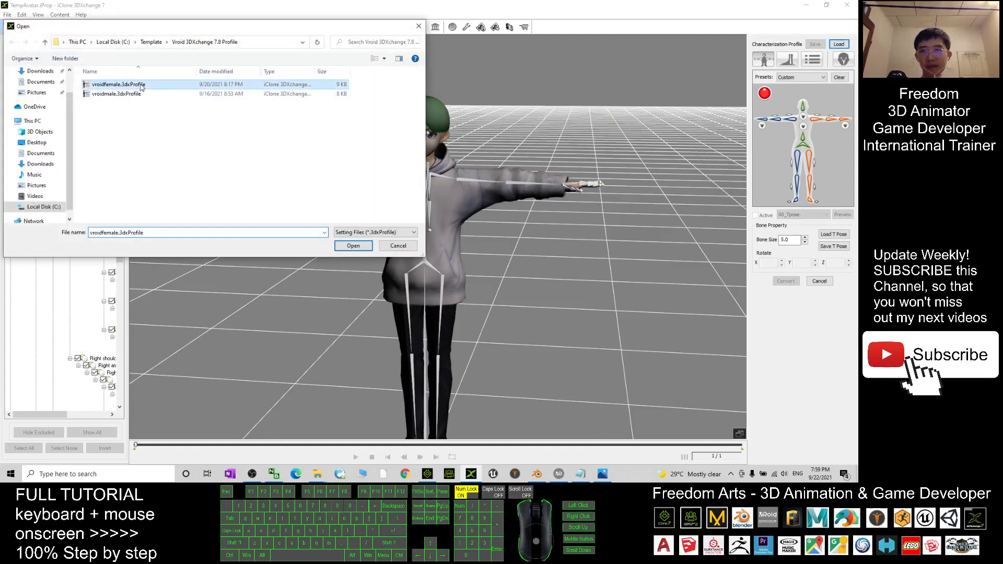
left_click(117, 93)
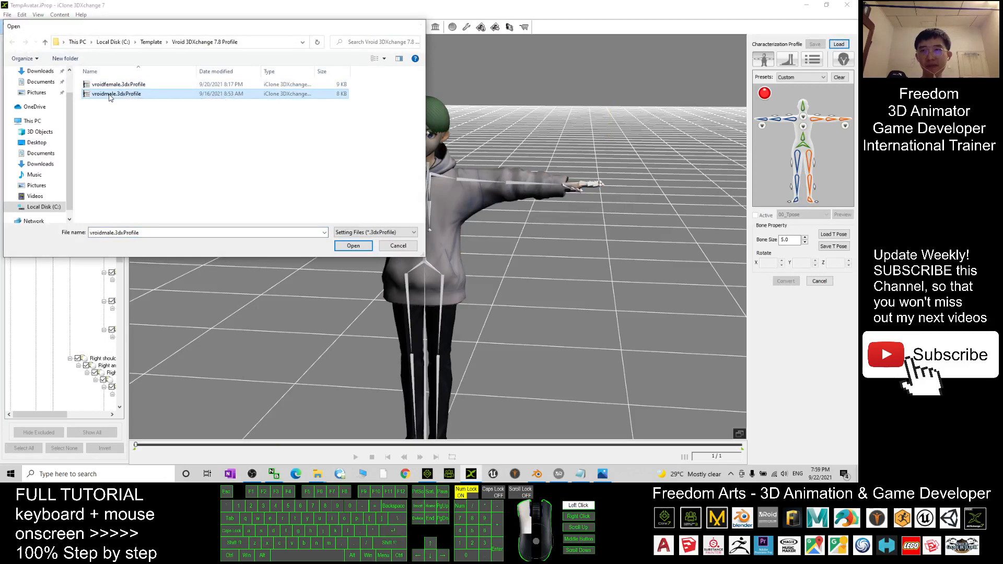
left_click(353, 246)
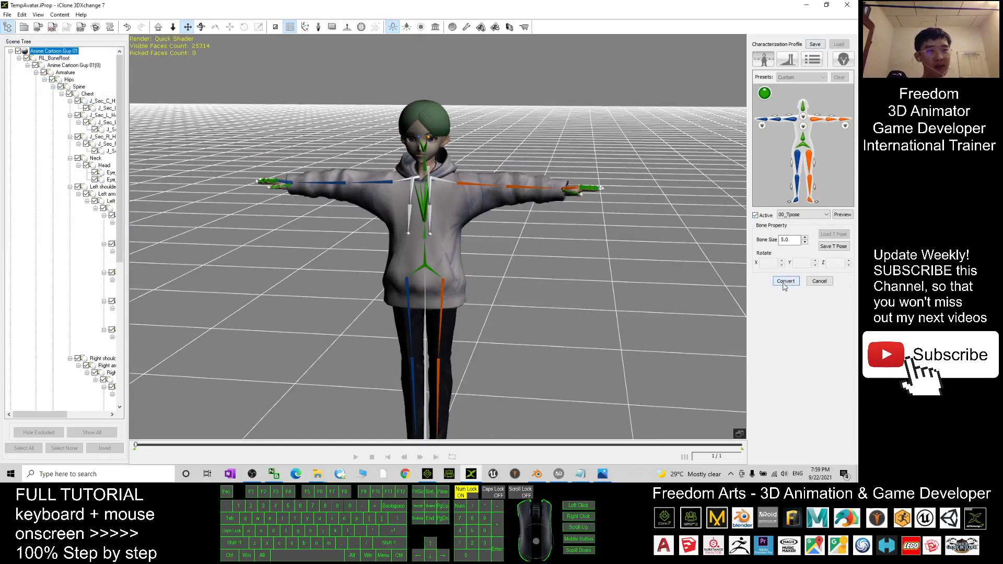
left_click(785, 281)
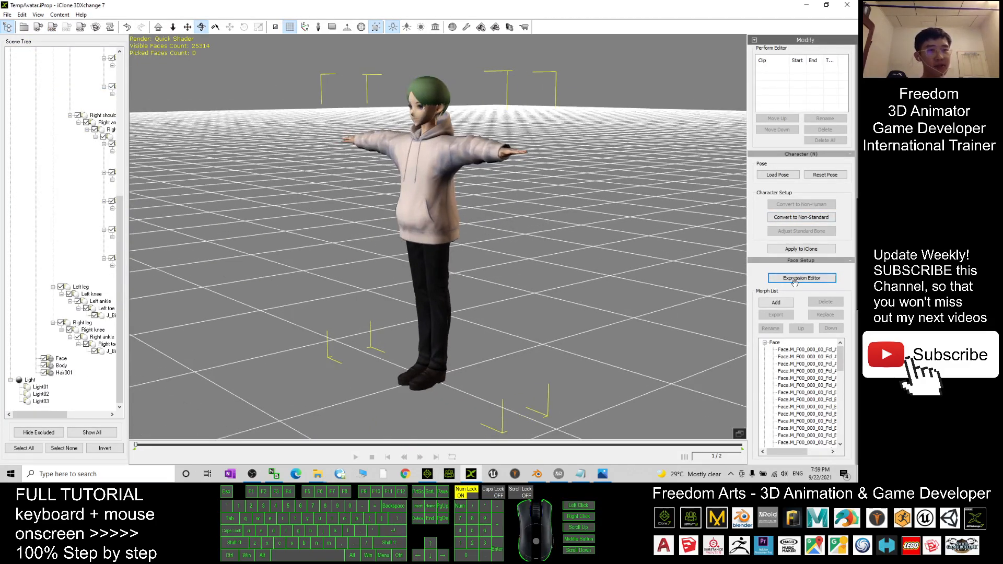
- Load a VRoid .3dxFaceAnimProfile in the Expression Editor, then close the editor
left_click(801, 277)
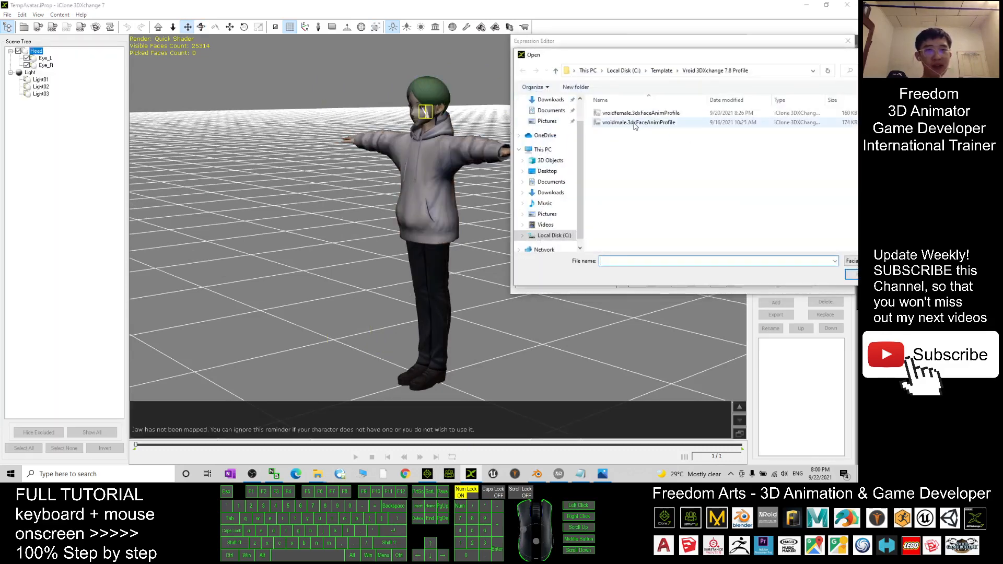
left_click(640, 113)
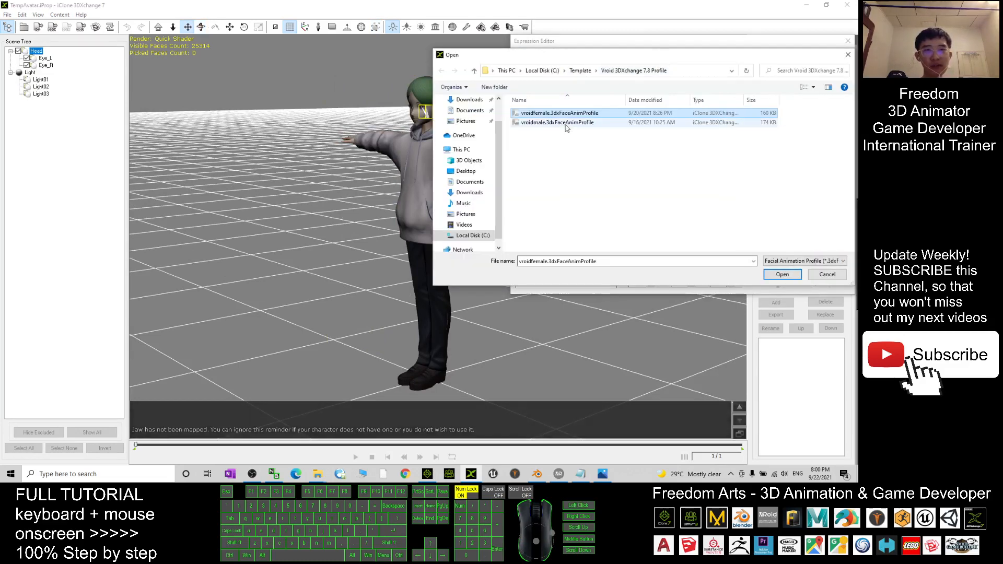
left_click(781, 273)
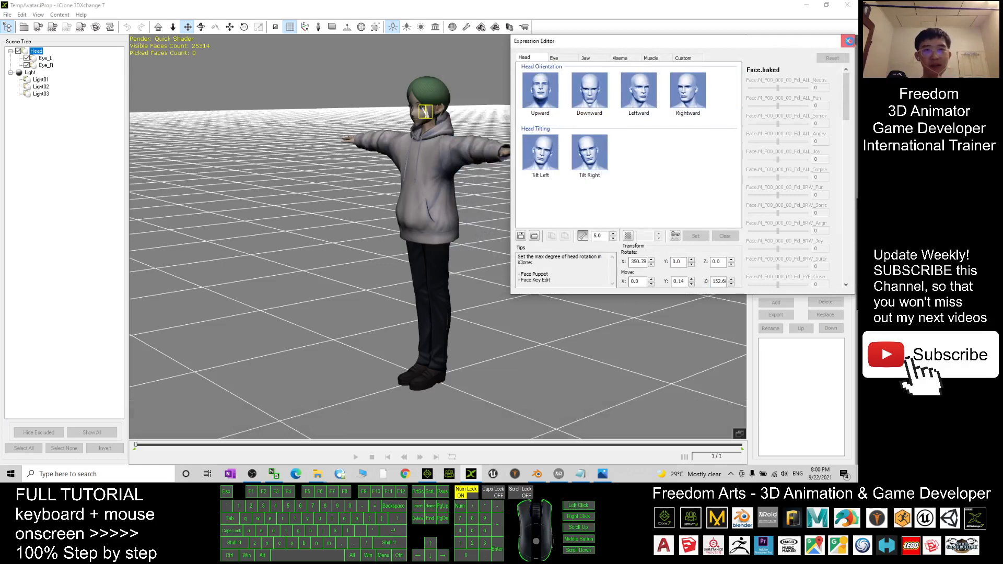
left_click(848, 40)
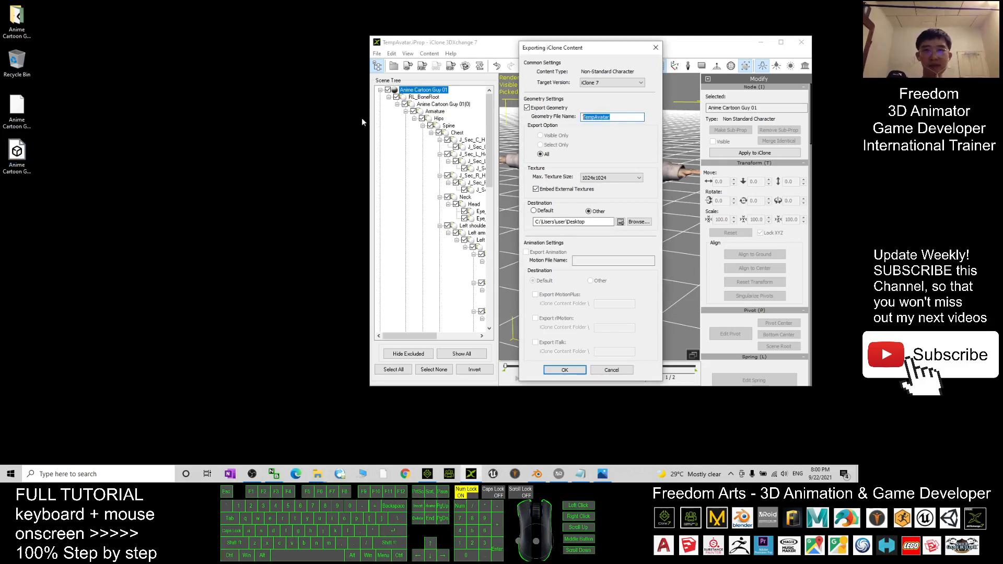
- Name the geometry file 'Anime Cartoon Guy 01', confirm the export, and acknowledge success
type("Anime Cartoon Guy 01")
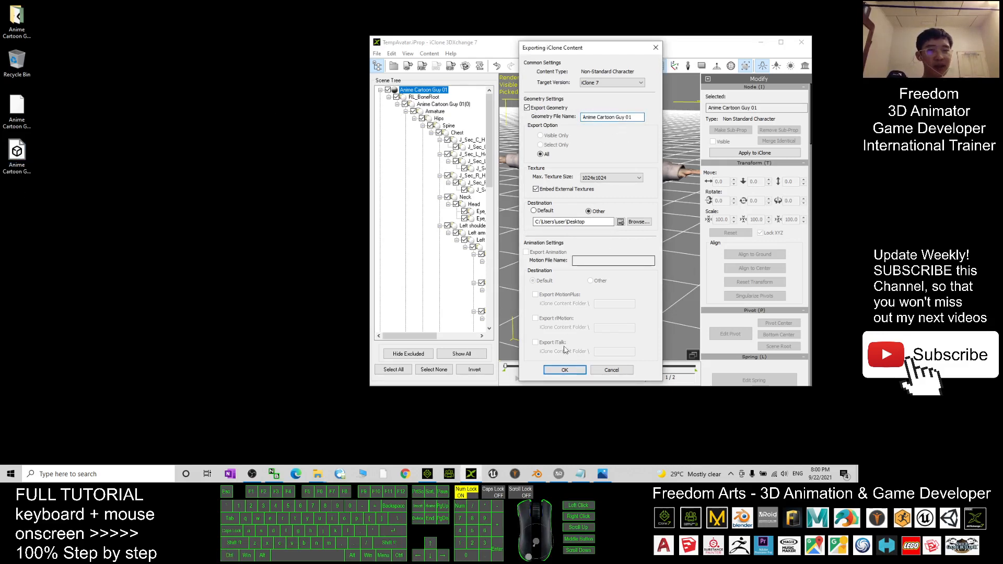
left_click(563, 370)
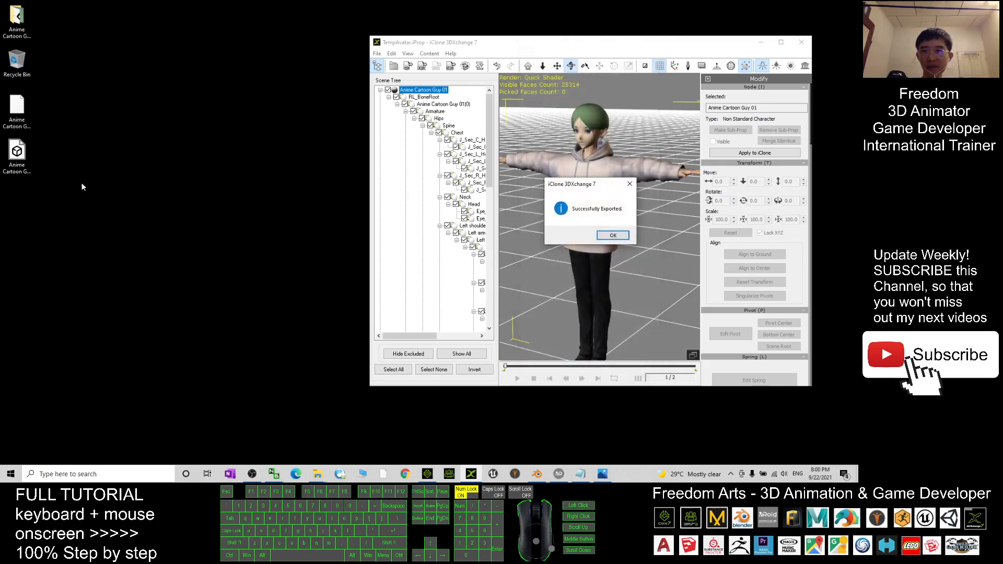
left_click(612, 234)
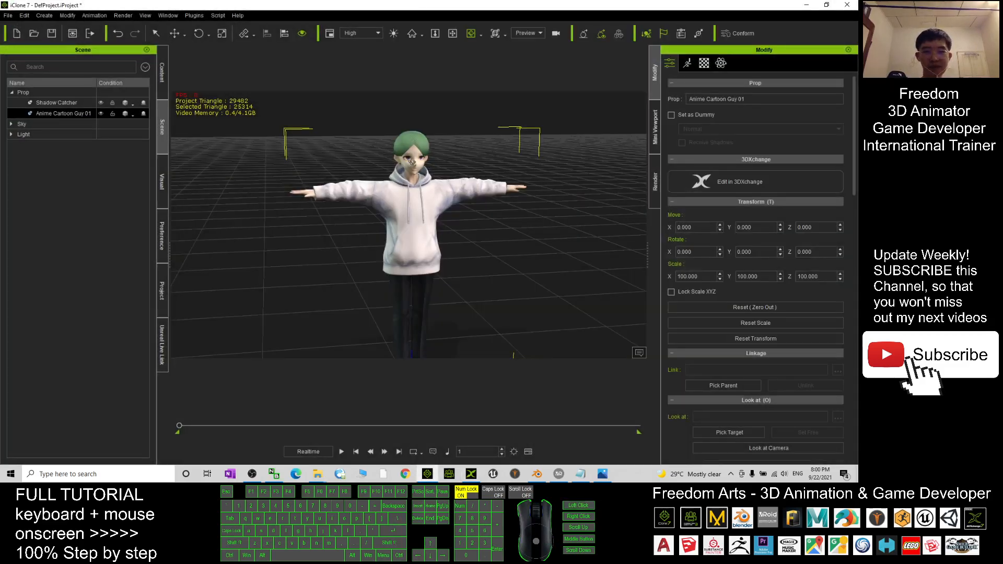
- Frame the anime guy avatar's upper body and show its Motion tools in Modify
left_click(826, 5)
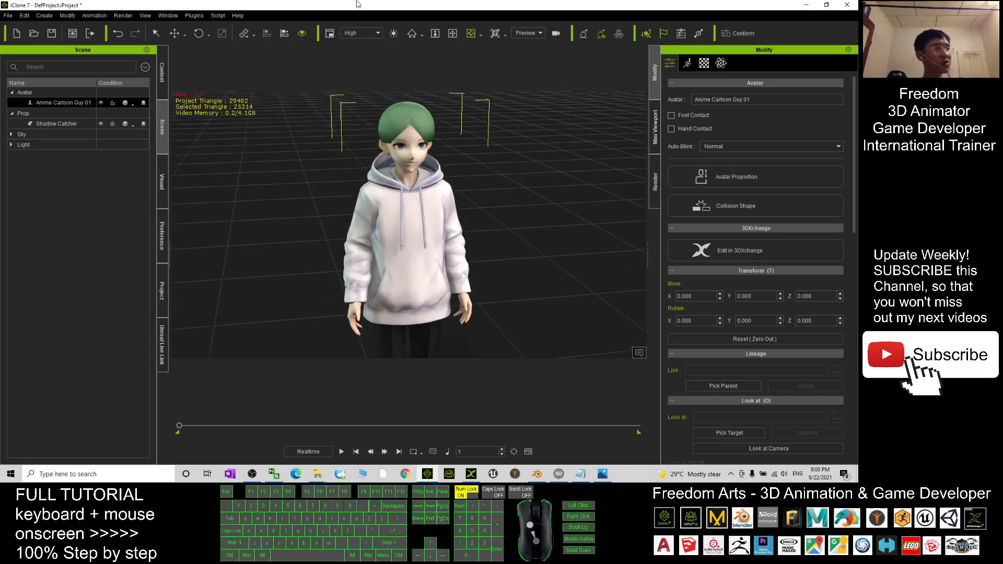
left_click(754, 250)
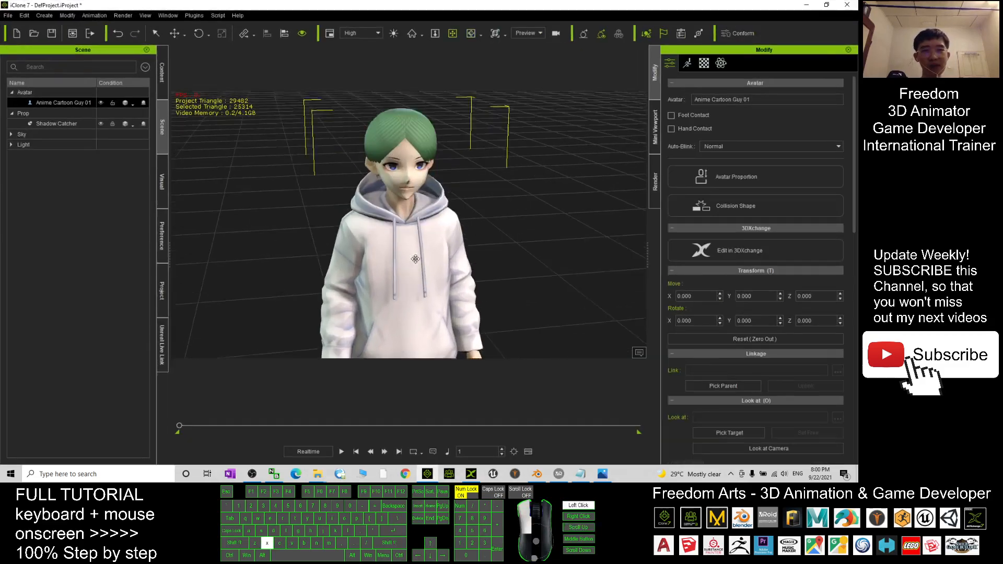
left_click(687, 62)
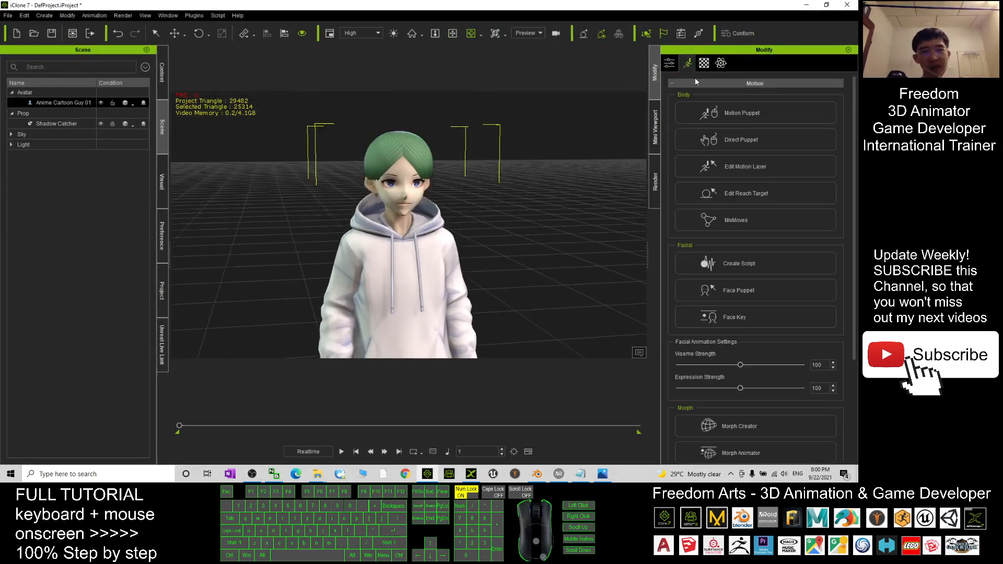
left_click(754, 453)
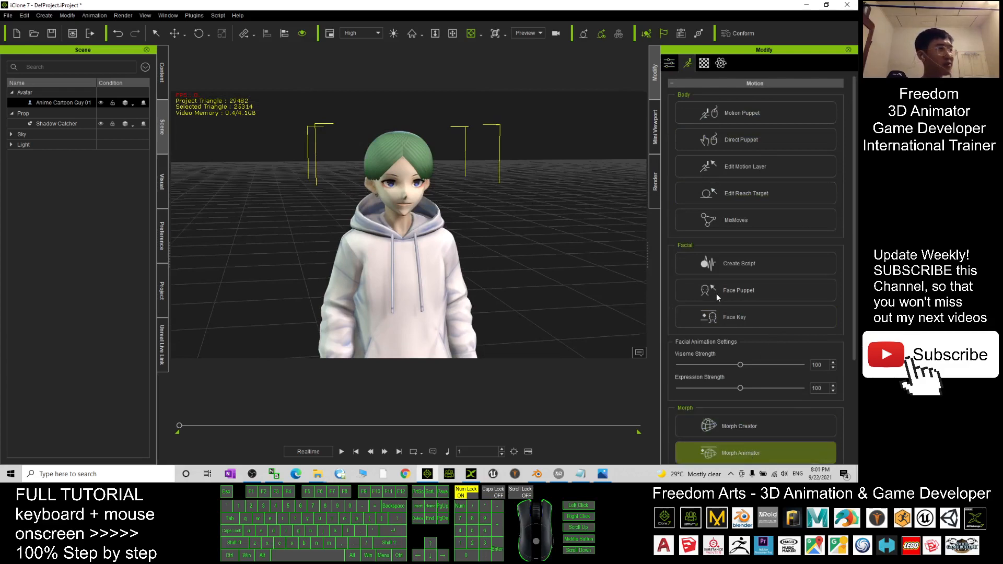
left_click(739, 453)
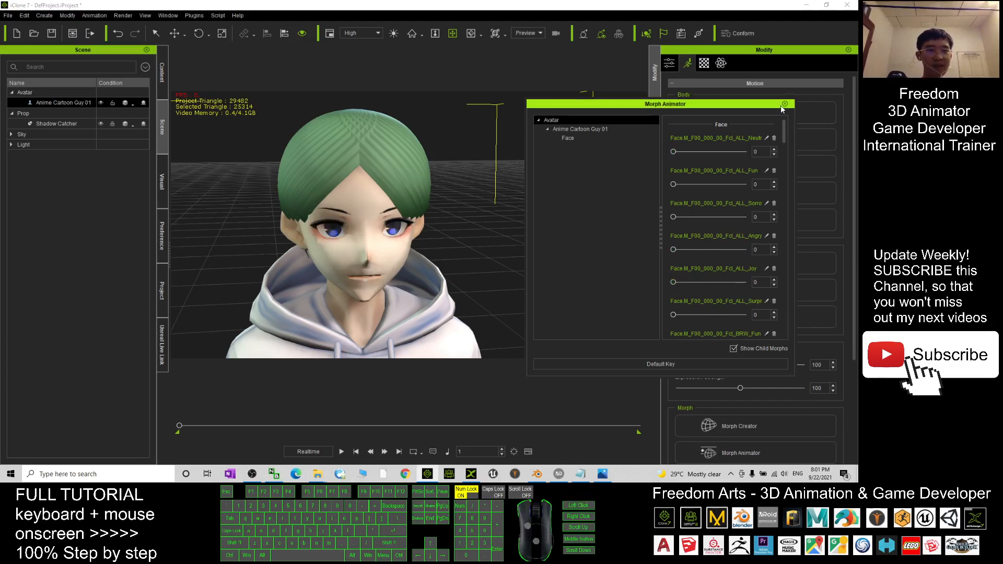
left_click(786, 104)
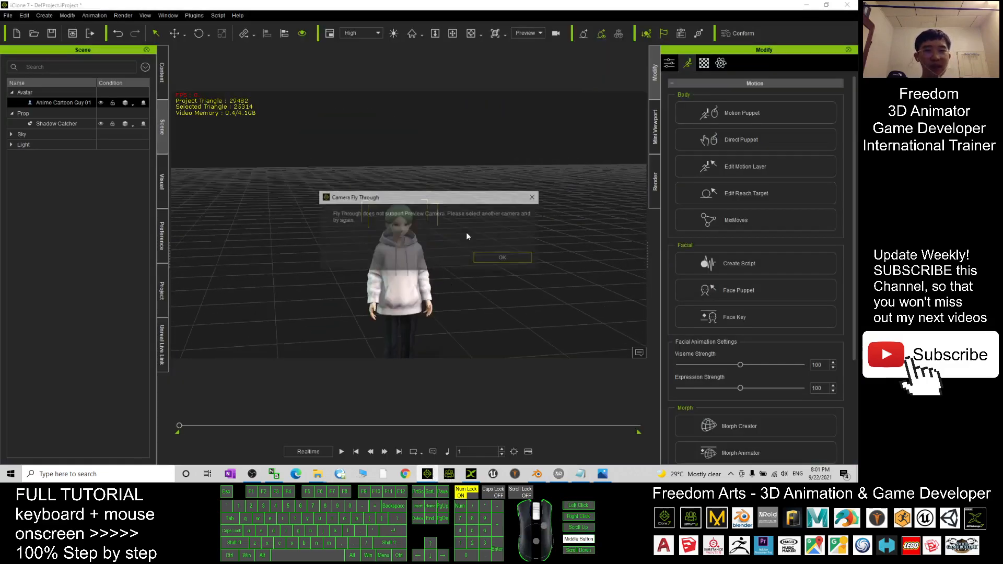
left_click(502, 257)
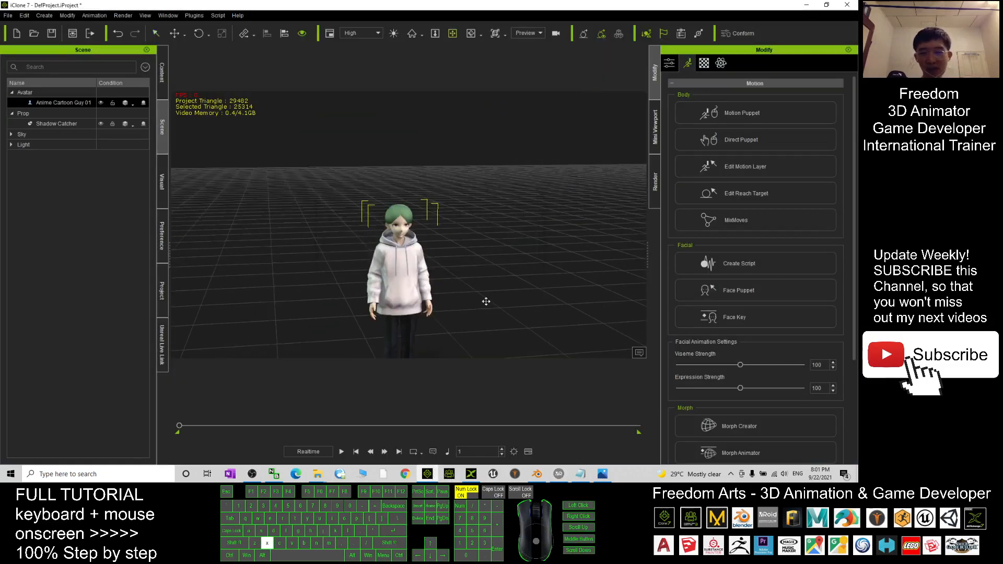